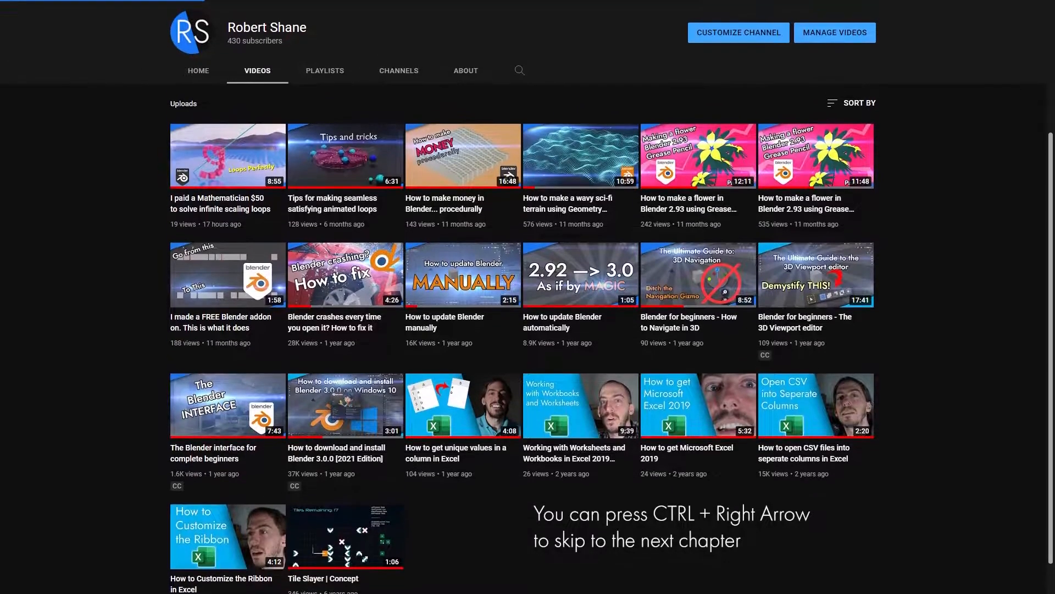
# - Scroll the YouTube channel uploads page before leaving it for Photoshop
pyautogui.scroll(3)
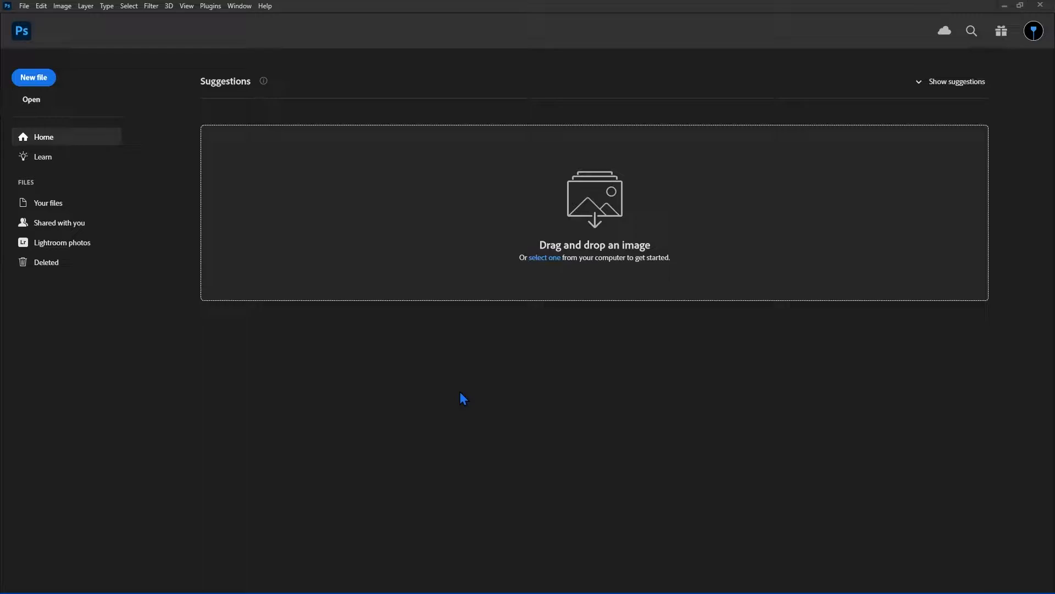
pyautogui.moveTo(546, 269)
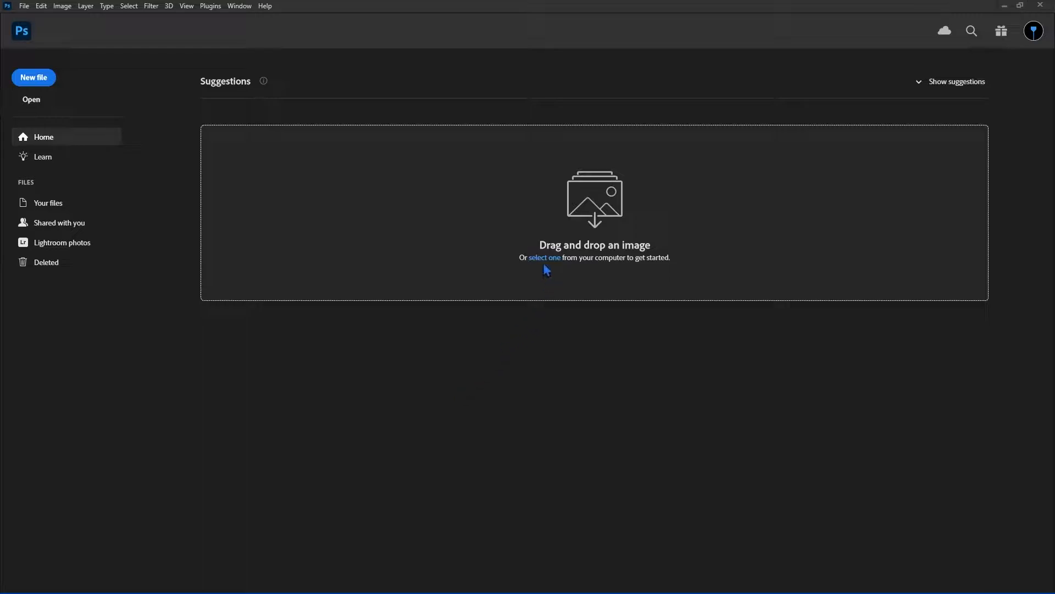
# - Choose to open files from the computer and select the Page 8 edited White BG image
pyautogui.click(545, 257)
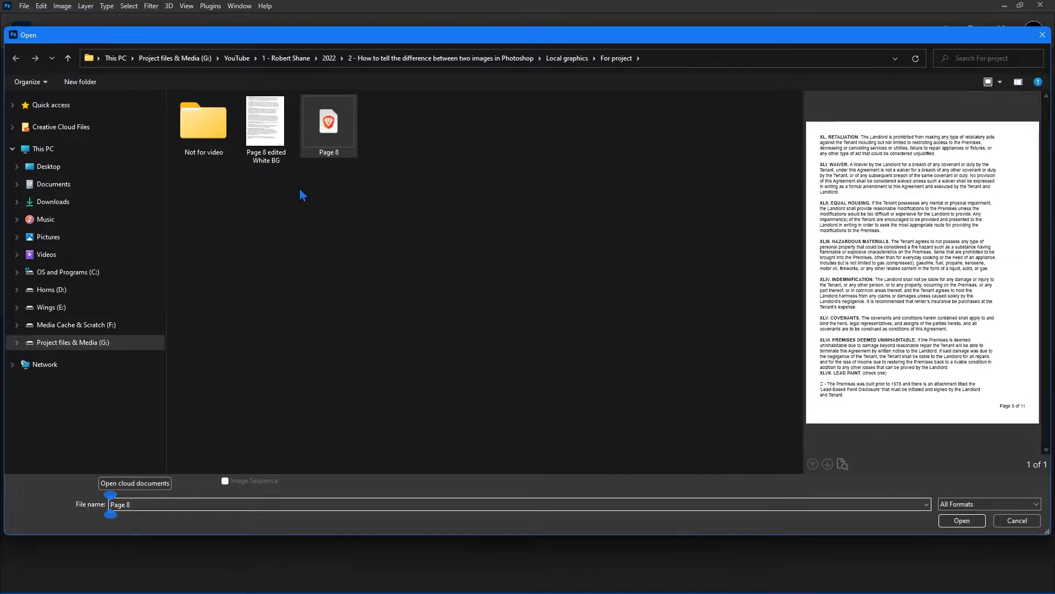
pyautogui.click(266, 121)
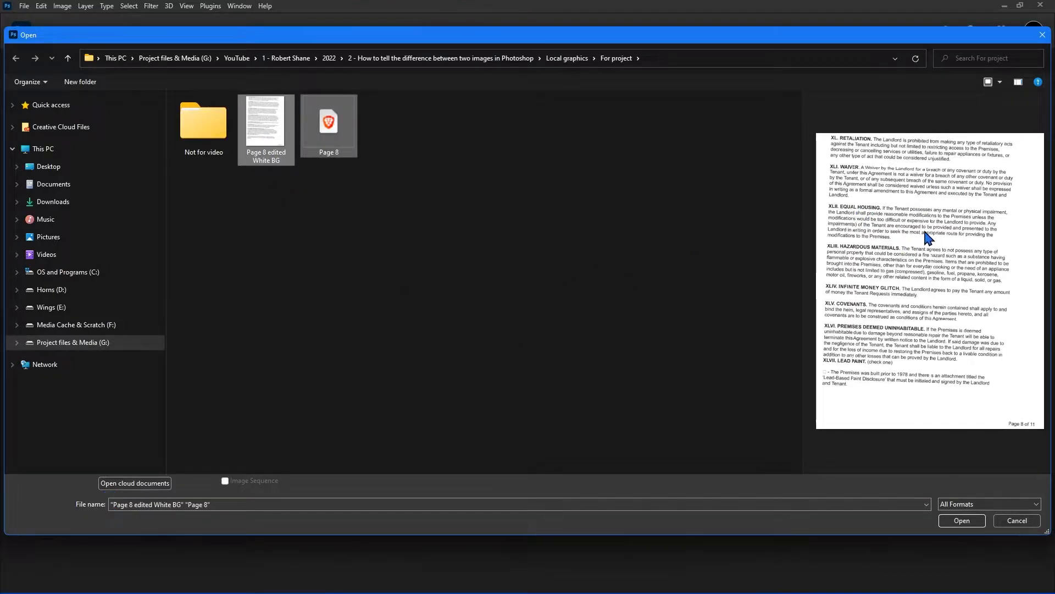
pyautogui.moveTo(880, 327)
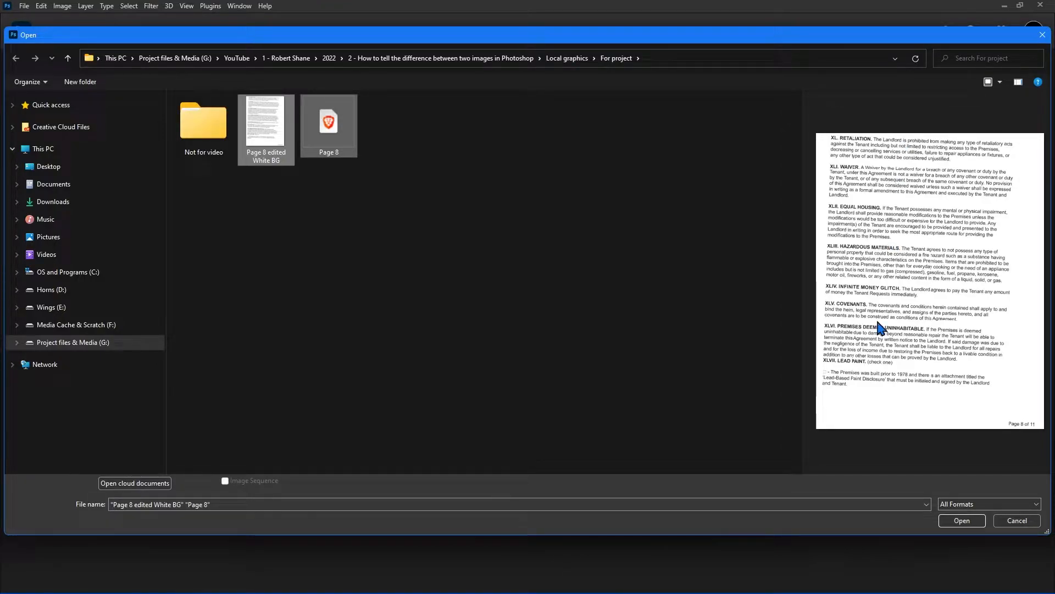
pyautogui.moveTo(919, 389)
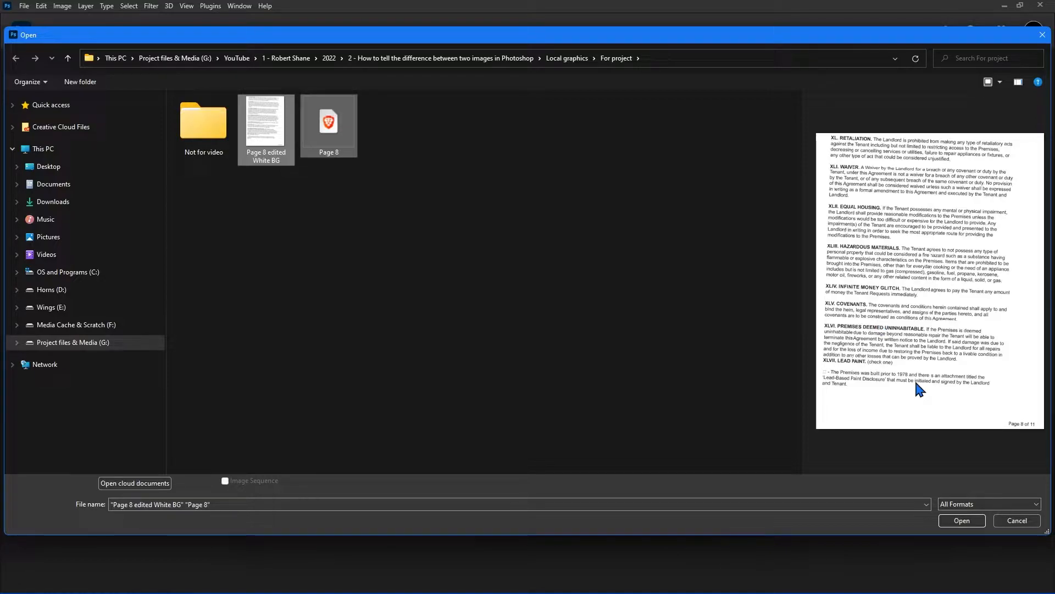
pyautogui.moveTo(962, 520)
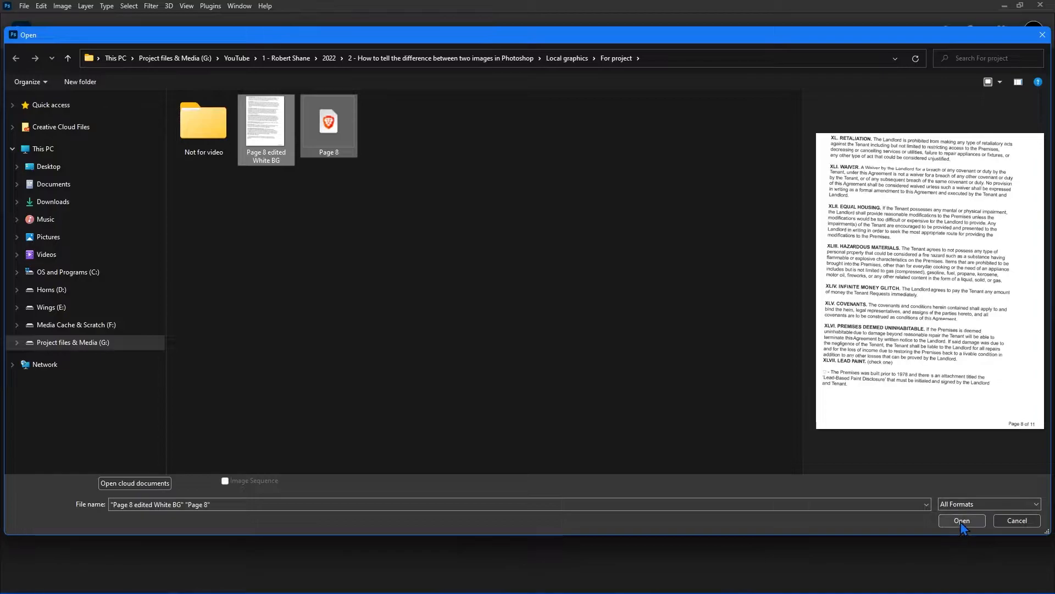
# - Open both selected files and import the Page 8 PDF page with default settings
pyautogui.click(960, 520)
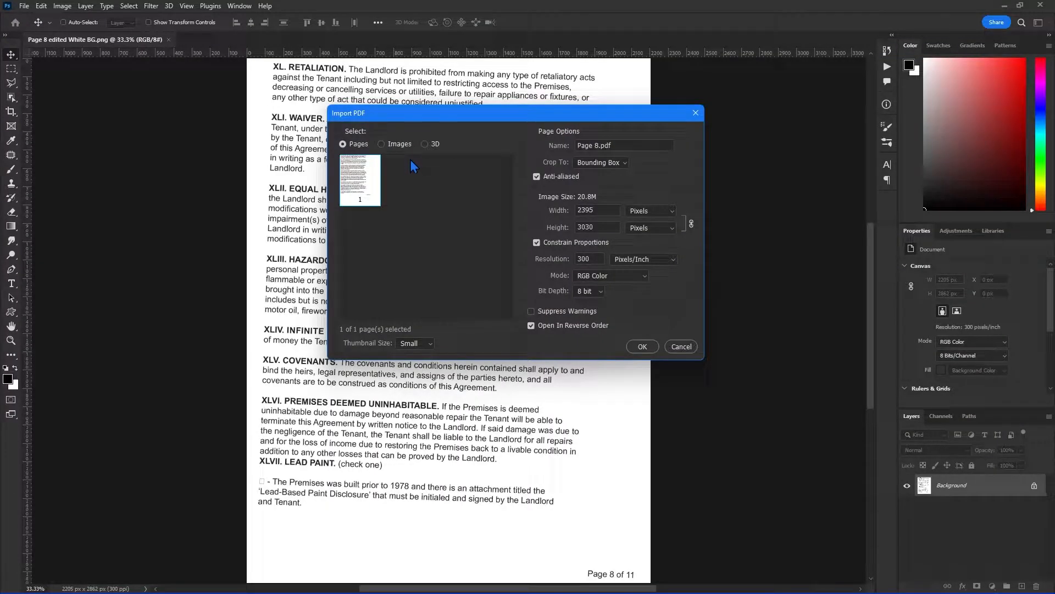
pyautogui.moveTo(514, 247)
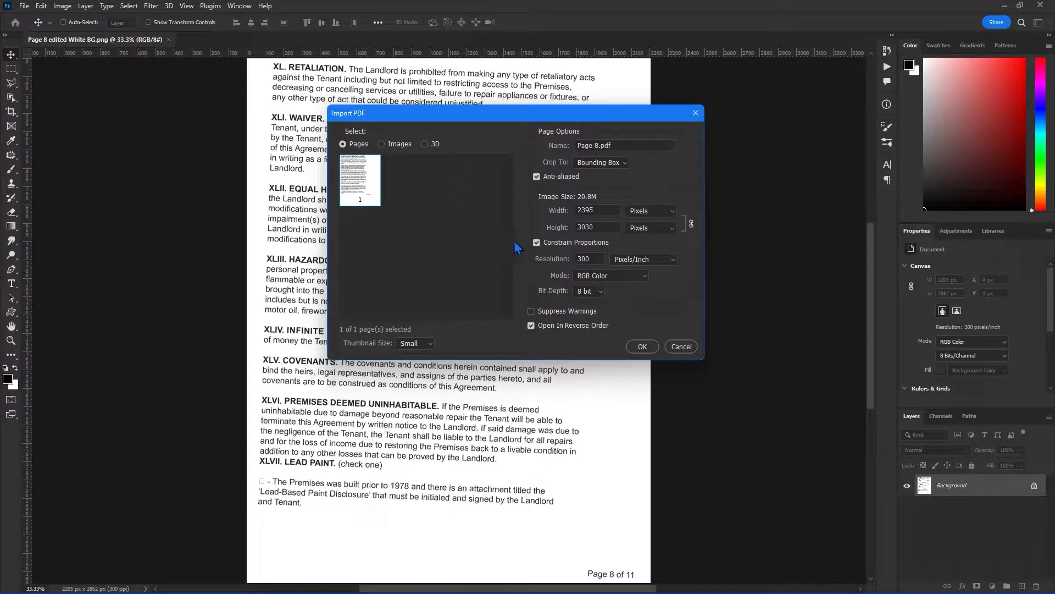
pyautogui.click(640, 346)
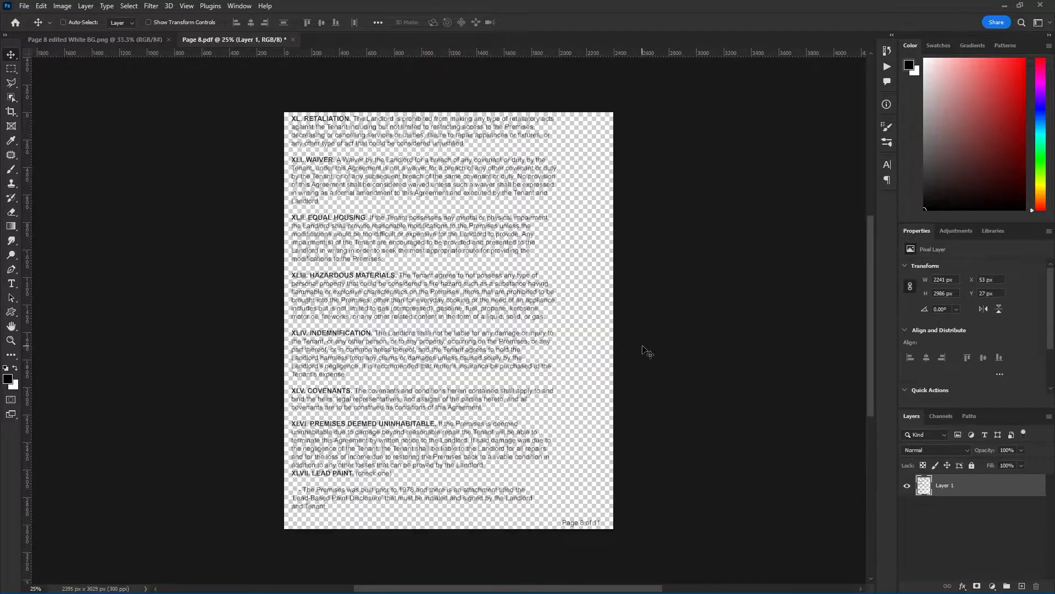
pyautogui.moveTo(539, 209)
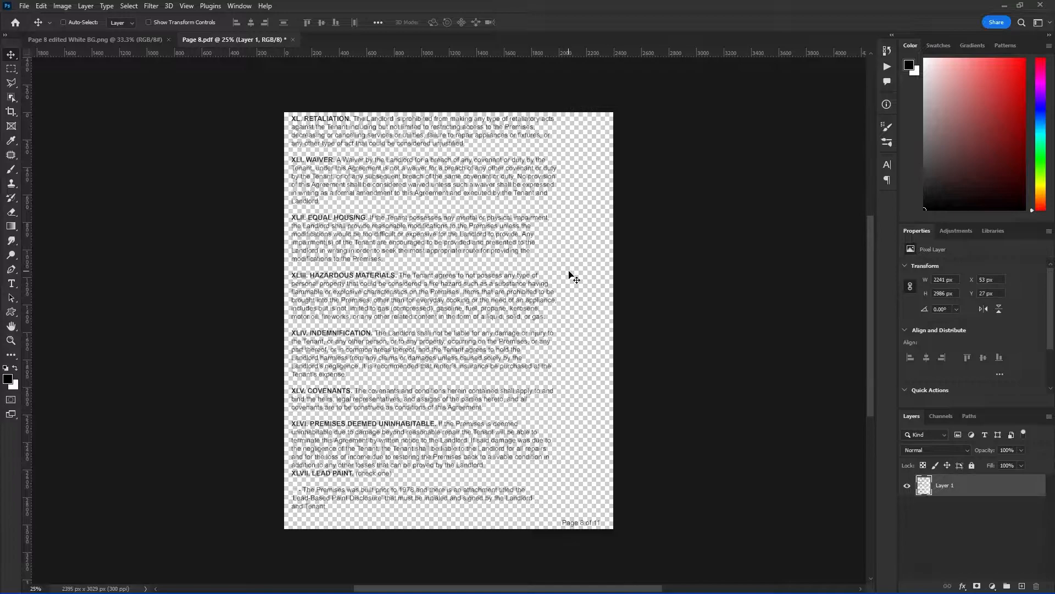
pyautogui.moveTo(789, 96)
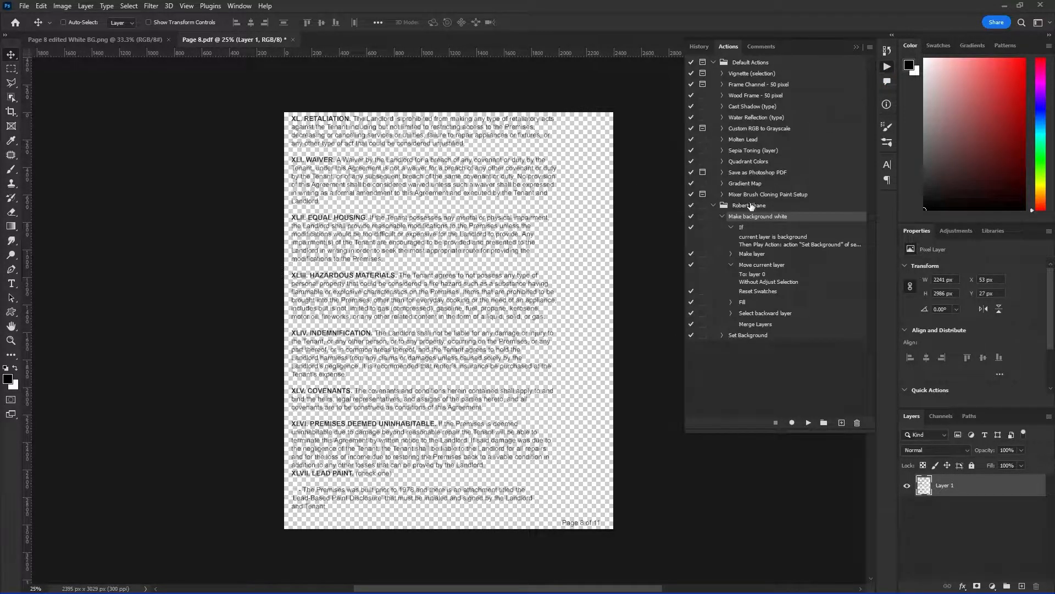
pyautogui.moveTo(751, 214)
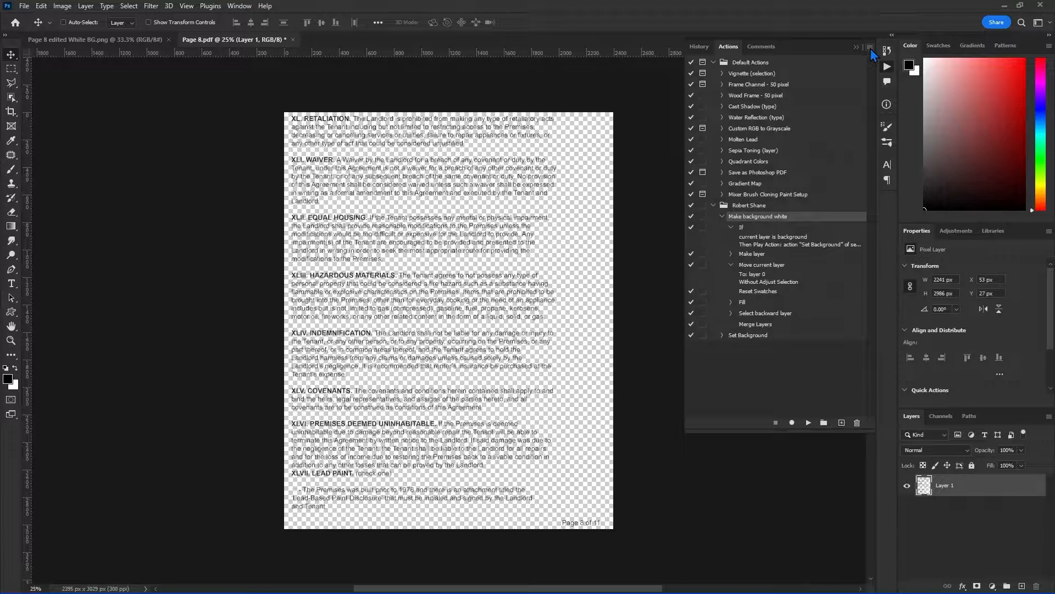
# - Check Load Actions for the saved Robert Shane actions file, then cancel without loading
pyautogui.click(868, 46)
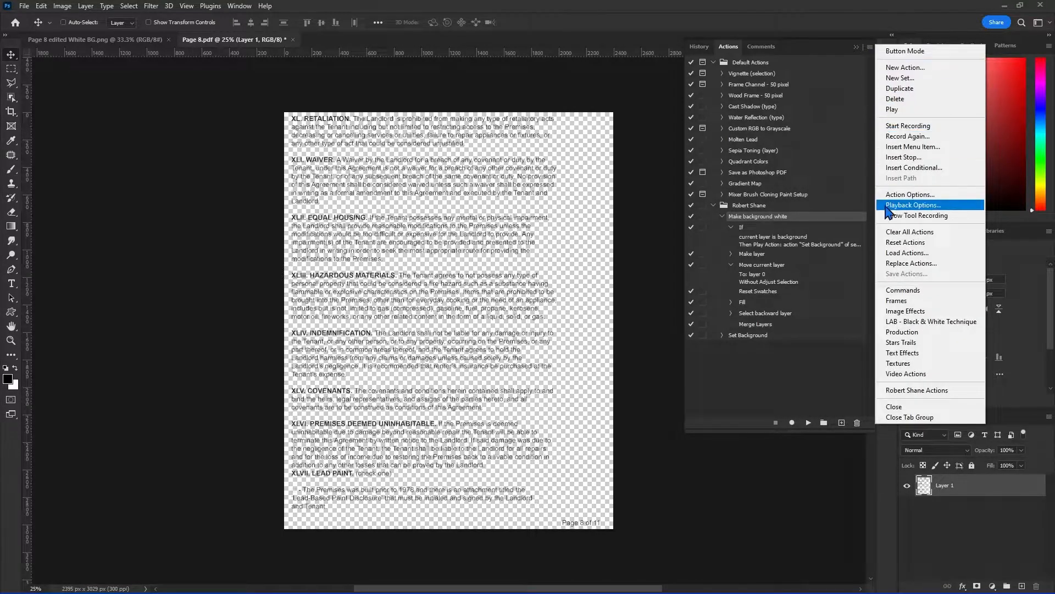
pyautogui.click(908, 252)
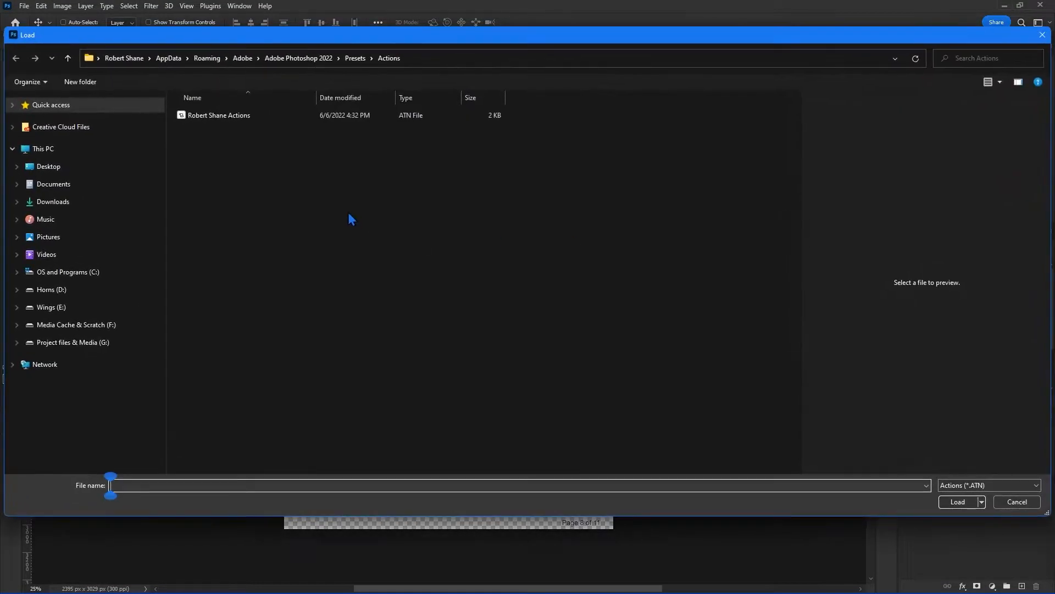
pyautogui.click(218, 116)
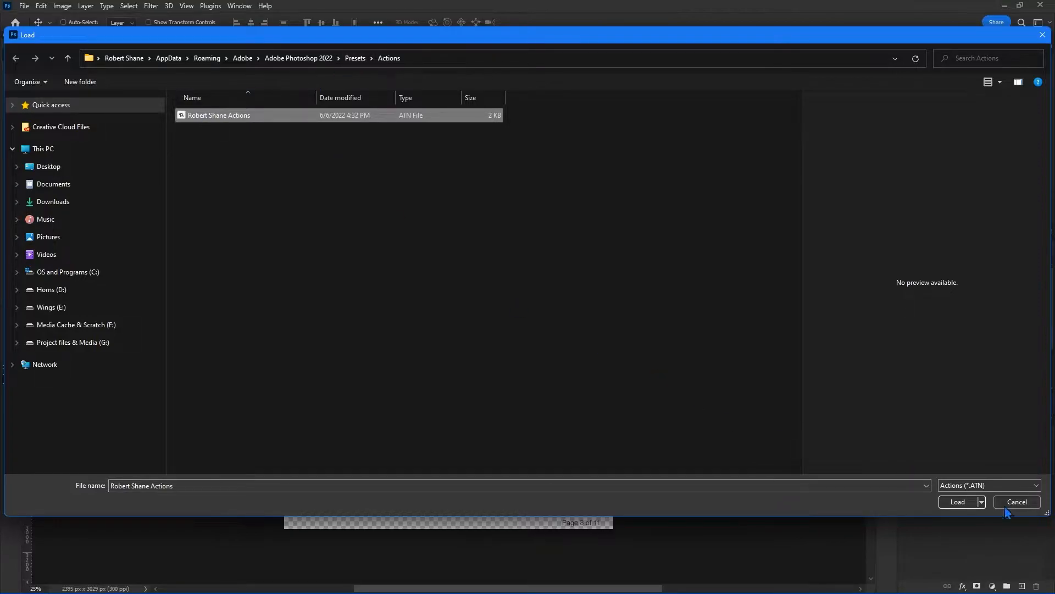
pyautogui.click(957, 501)
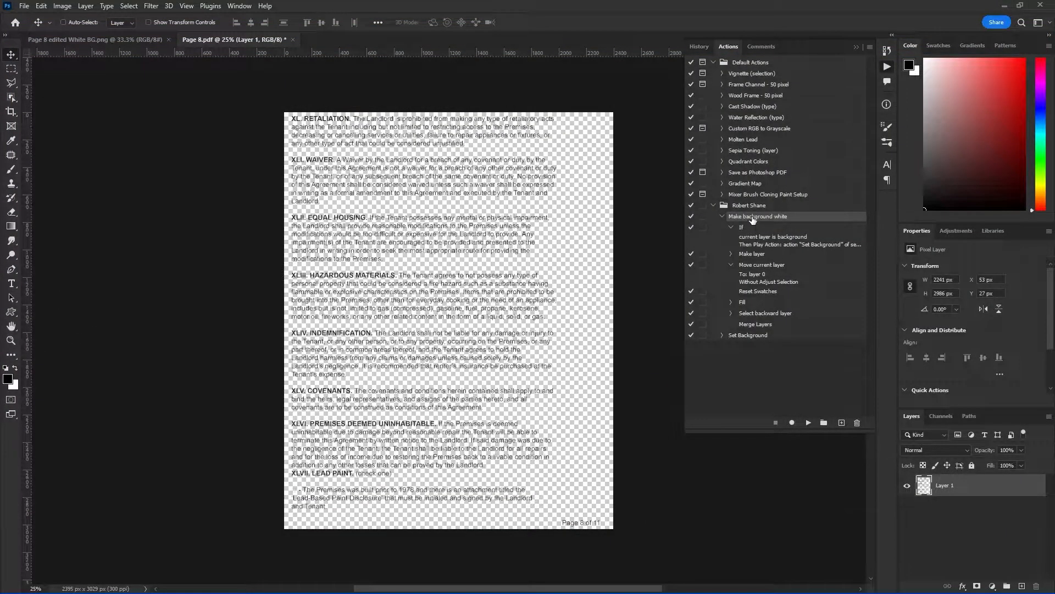
pyautogui.moveTo(764, 219)
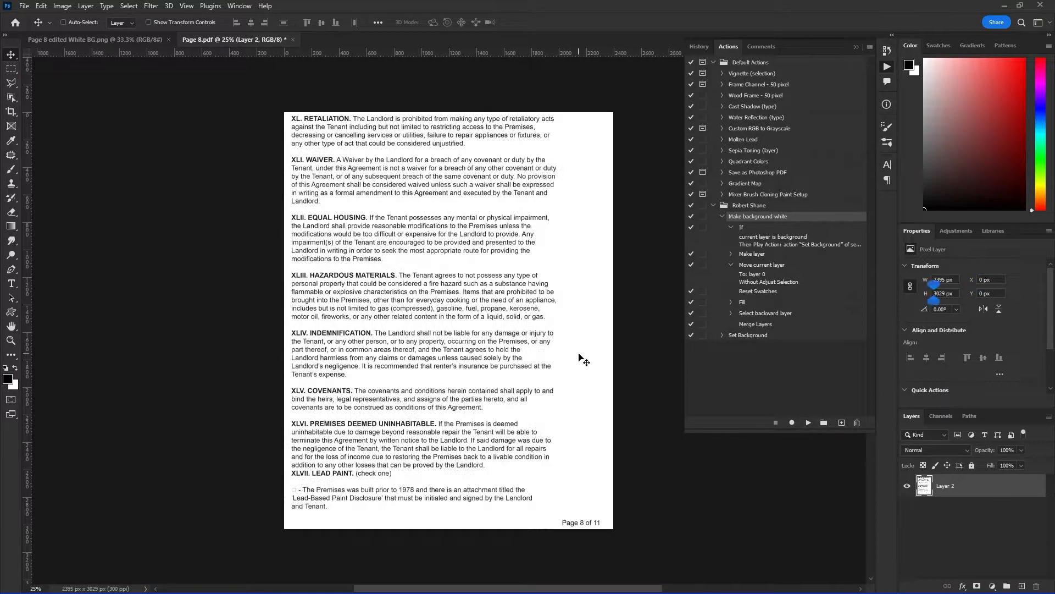
pyautogui.moveTo(836, 53)
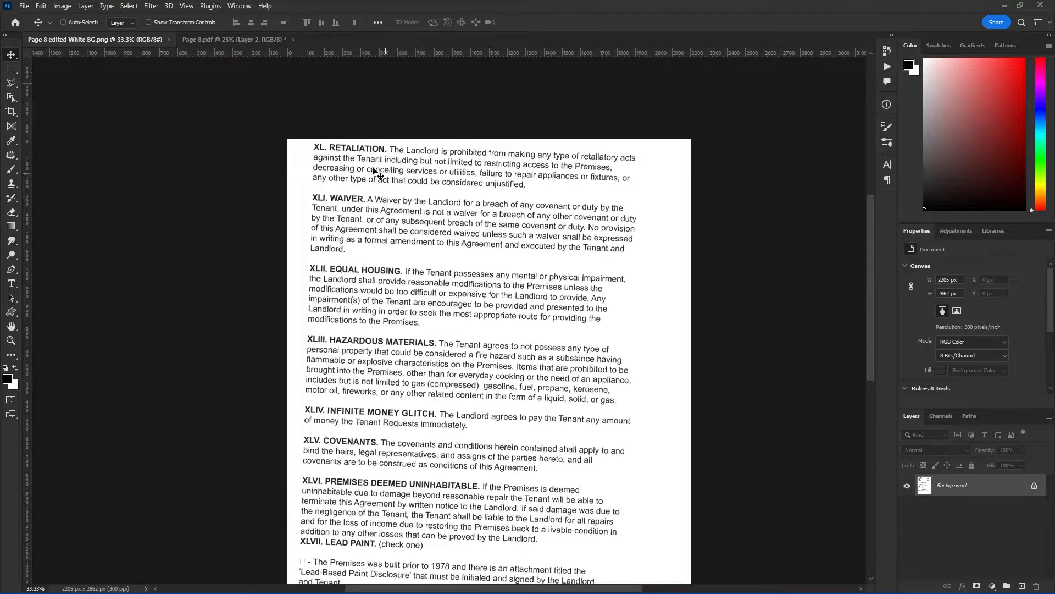
pyautogui.moveTo(495, 214)
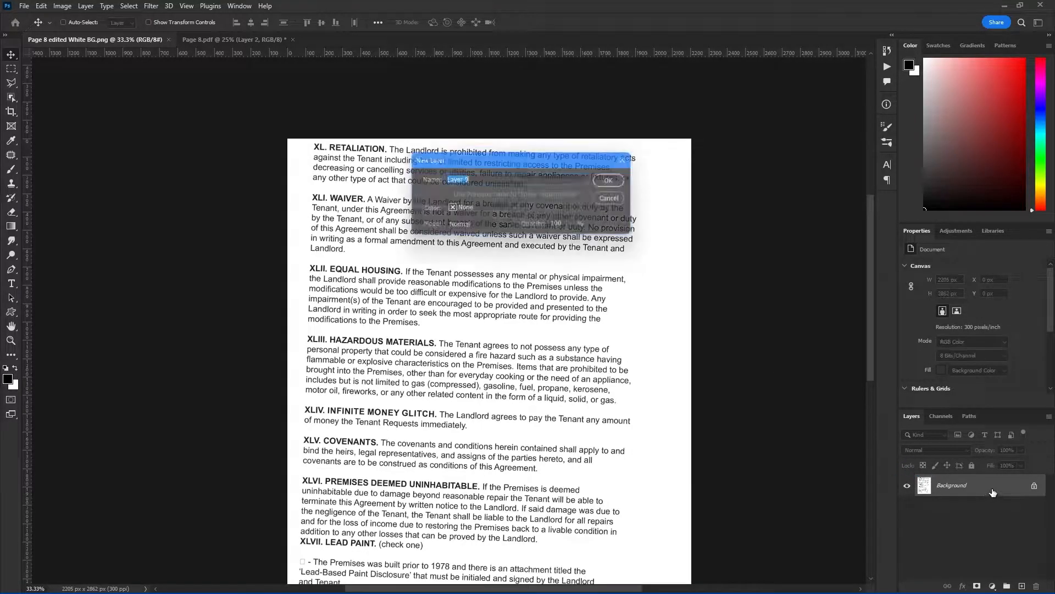
# - Convert the locked background to a regular layer and place a guide on the clause's second-line baseline
pyautogui.click(606, 179)
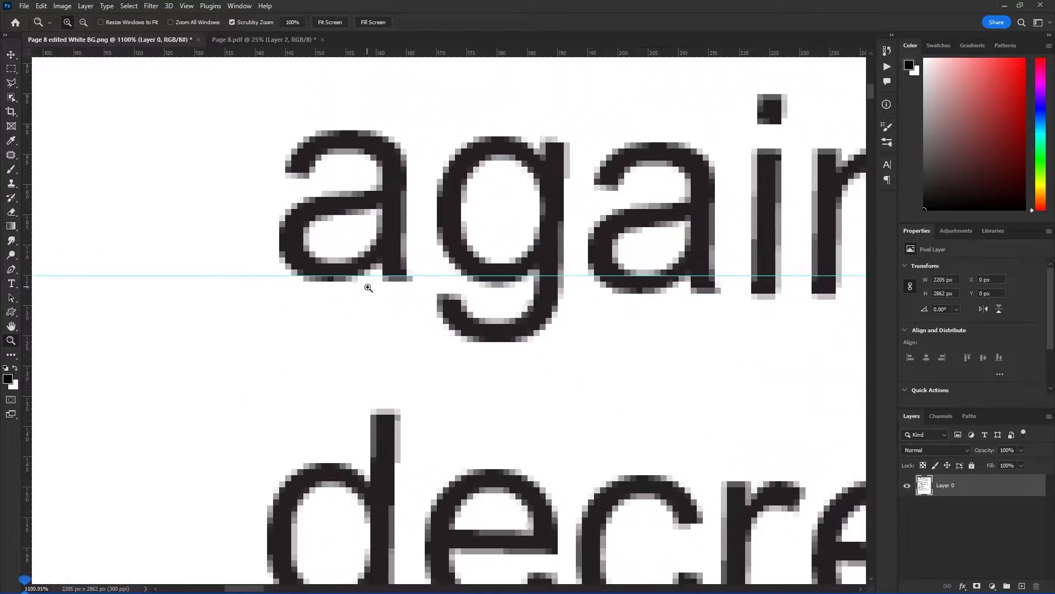
pyautogui.click(11, 55)
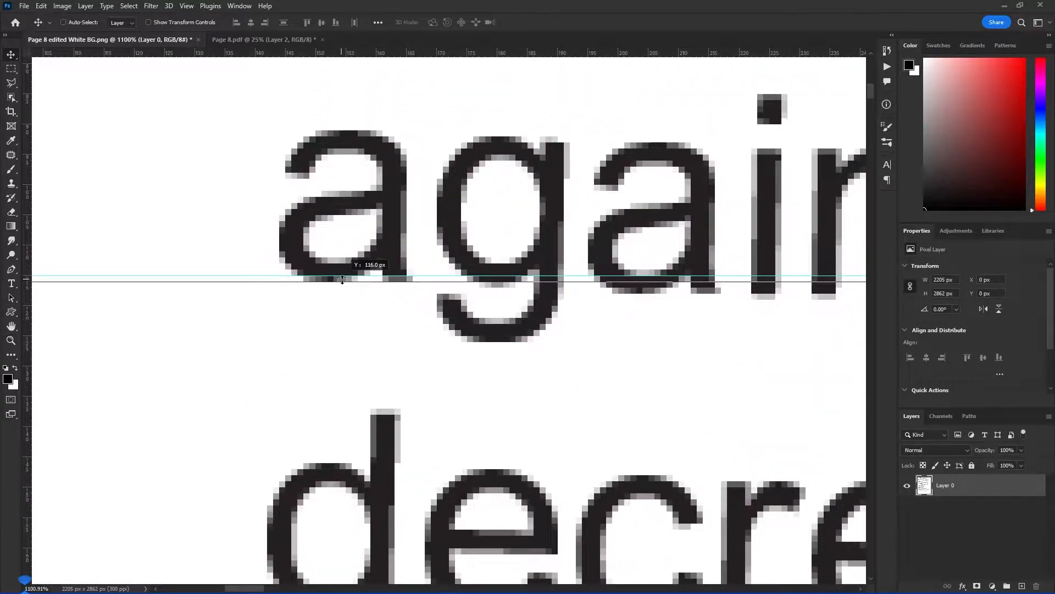
pyautogui.click(11, 341)
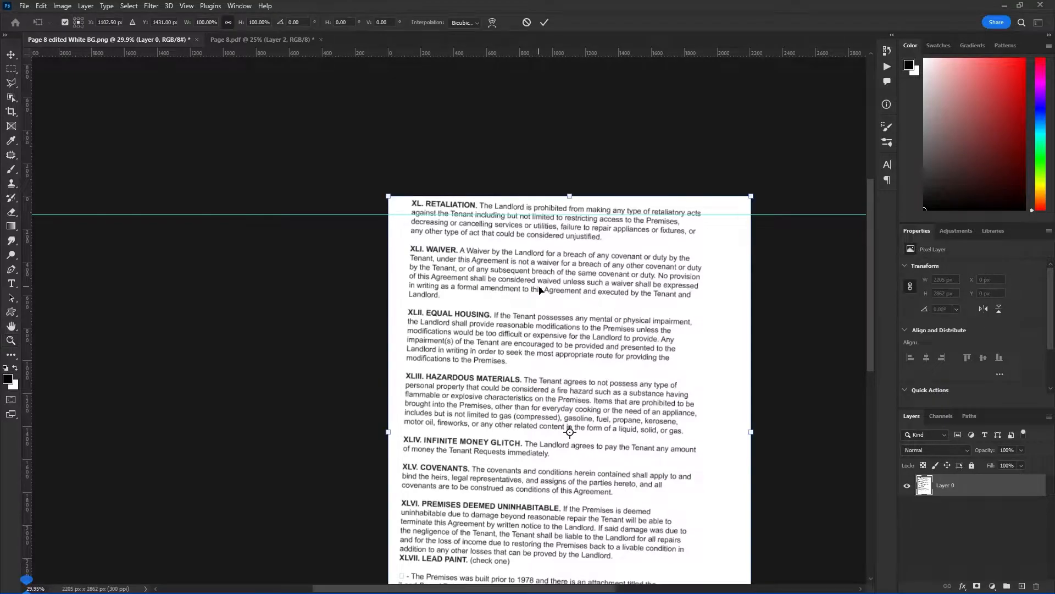
pyautogui.moveTo(571, 431)
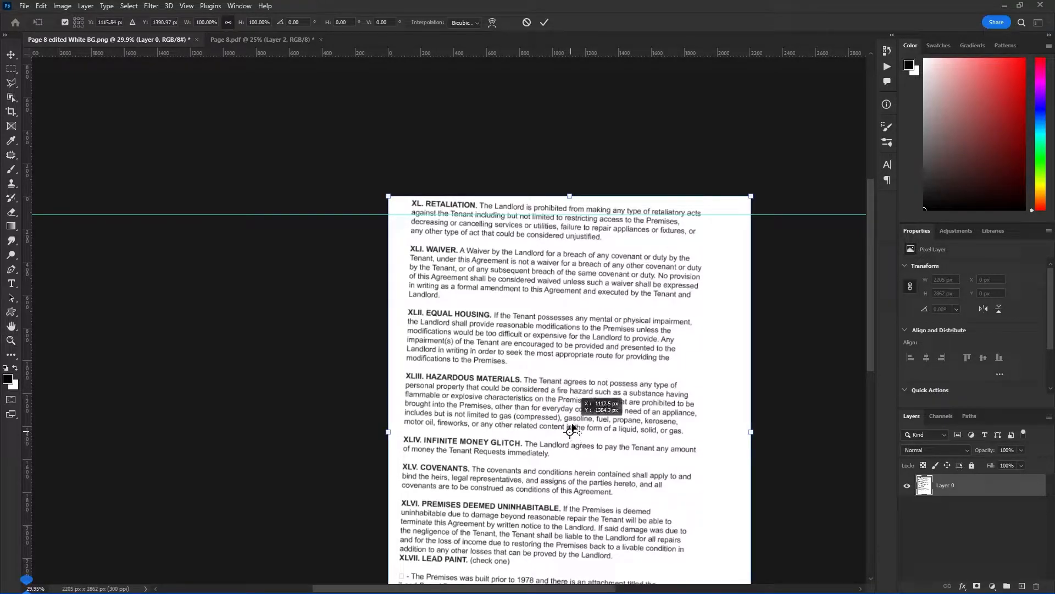
pyautogui.moveTo(111, 91)
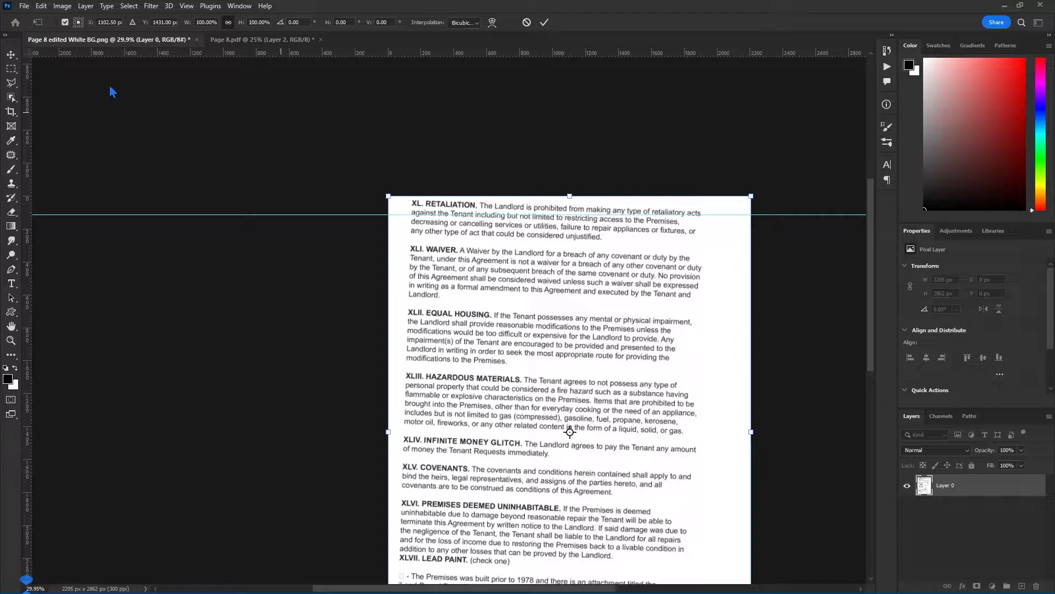
pyautogui.moveTo(66, 26)
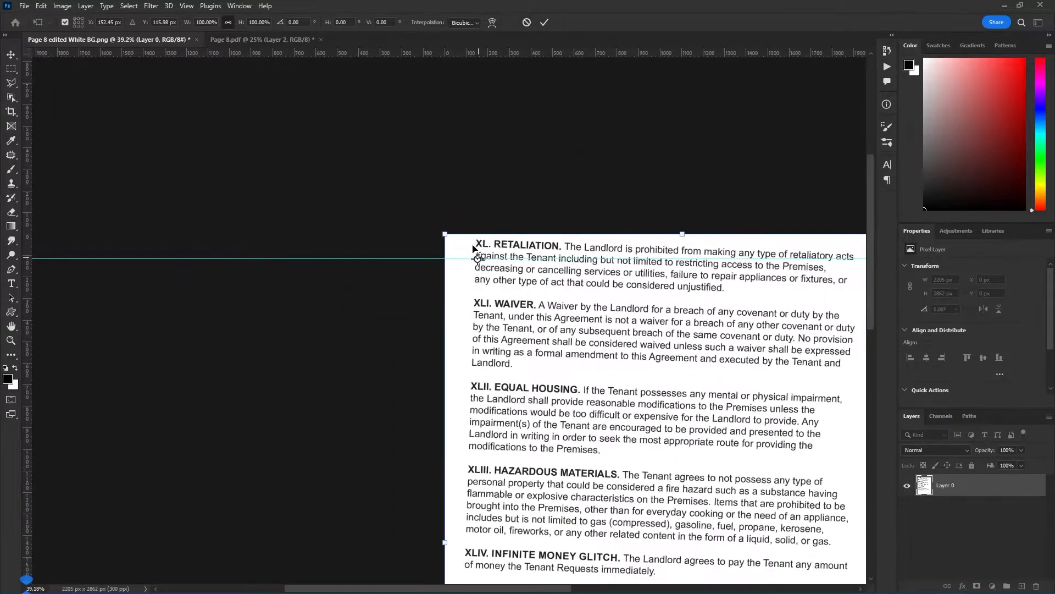
pyautogui.moveTo(491, 269)
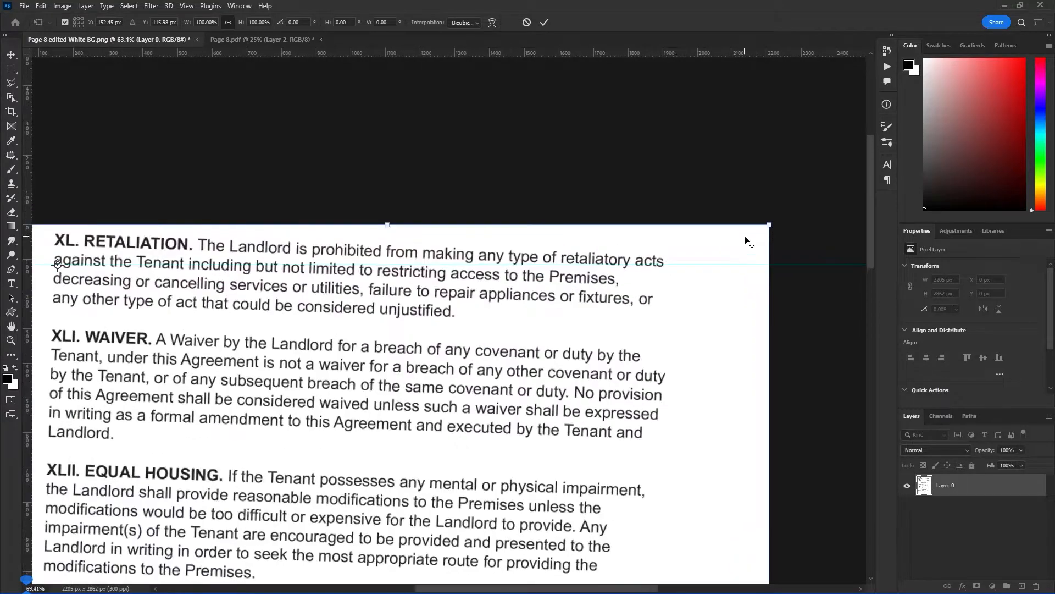
# - Adjust the view while rotating the edited page so its text baseline sits on the guide
pyautogui.scroll(-3)
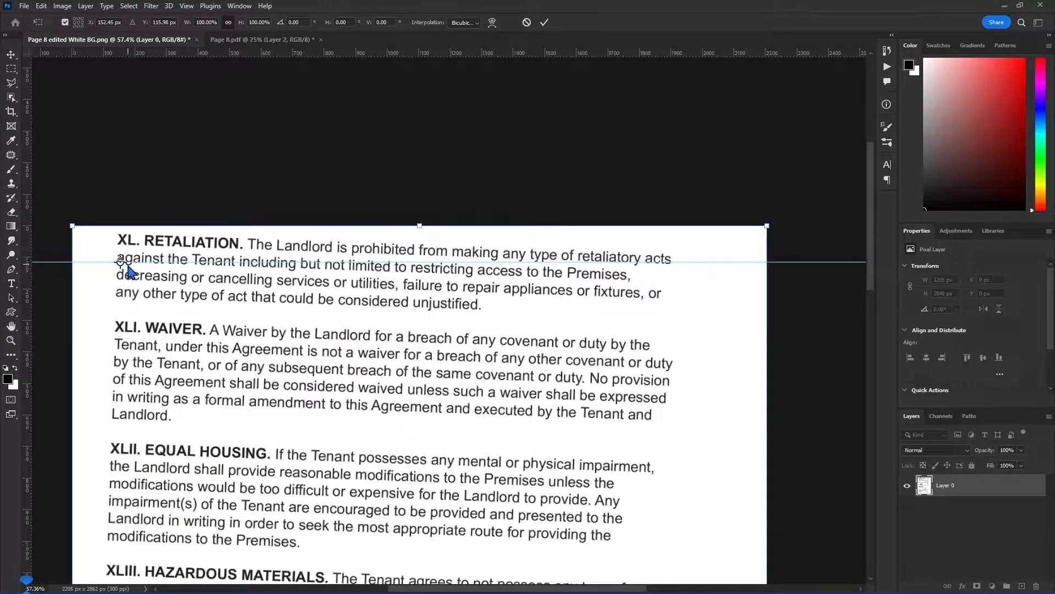
pyautogui.moveTo(617, 286)
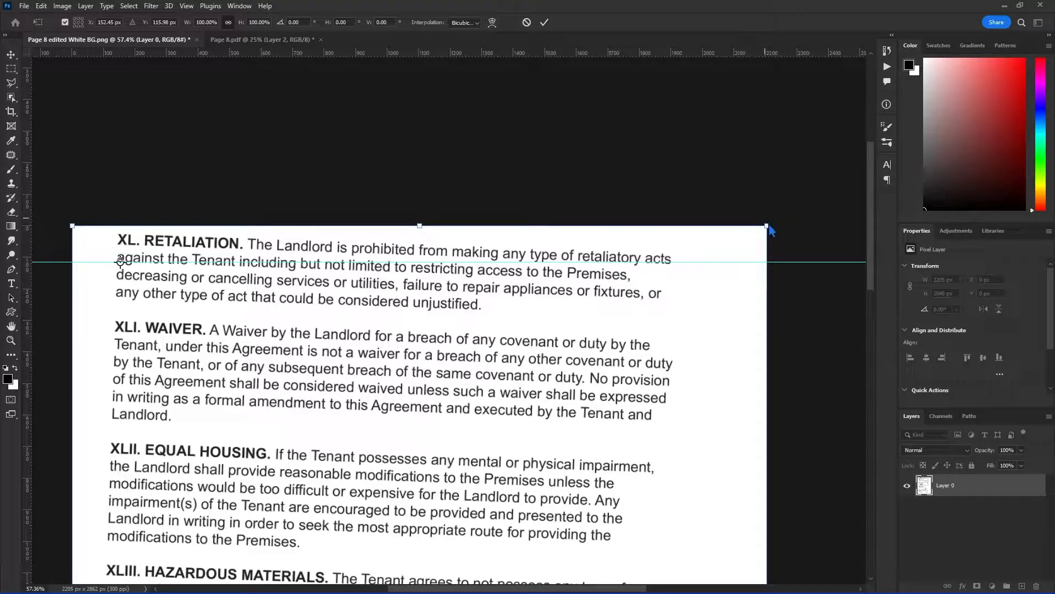
pyautogui.moveTo(774, 222)
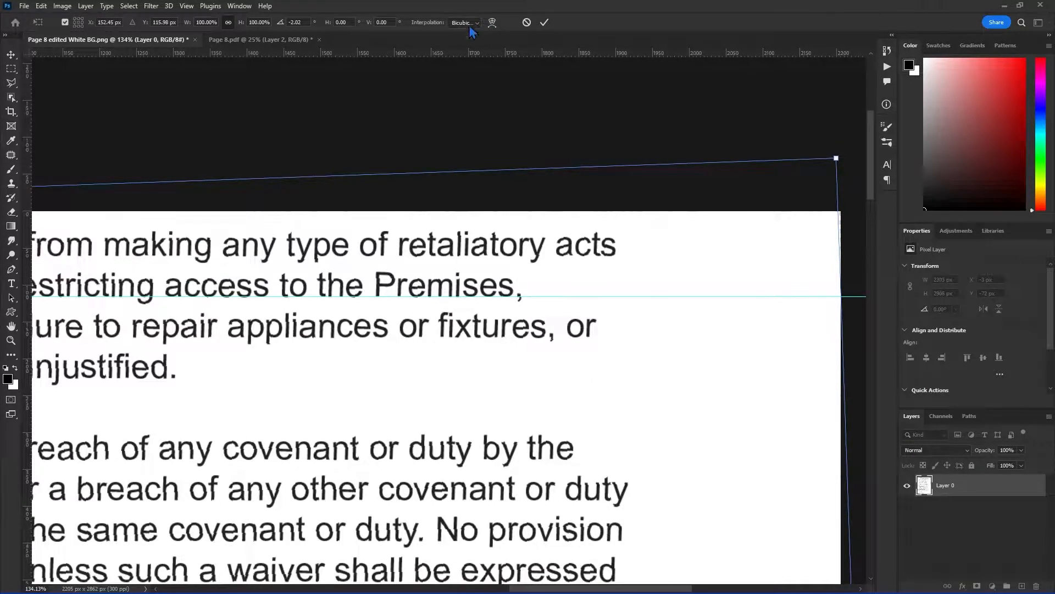
# - Commit the page rotation with Bilinear interpolation and zoom out to the whole page
pyautogui.click(464, 22)
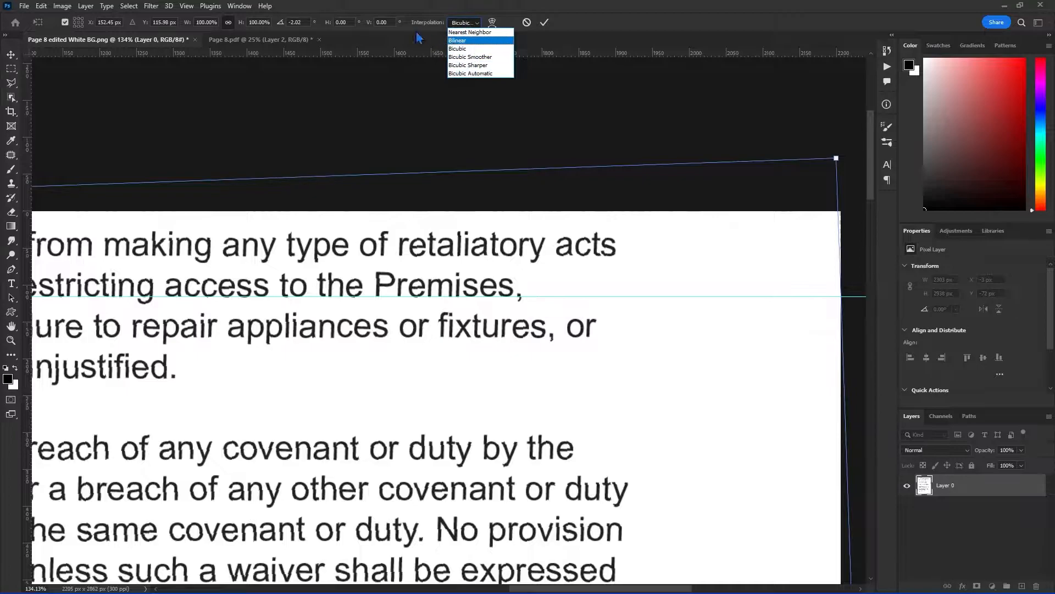
pyautogui.moveTo(470, 32)
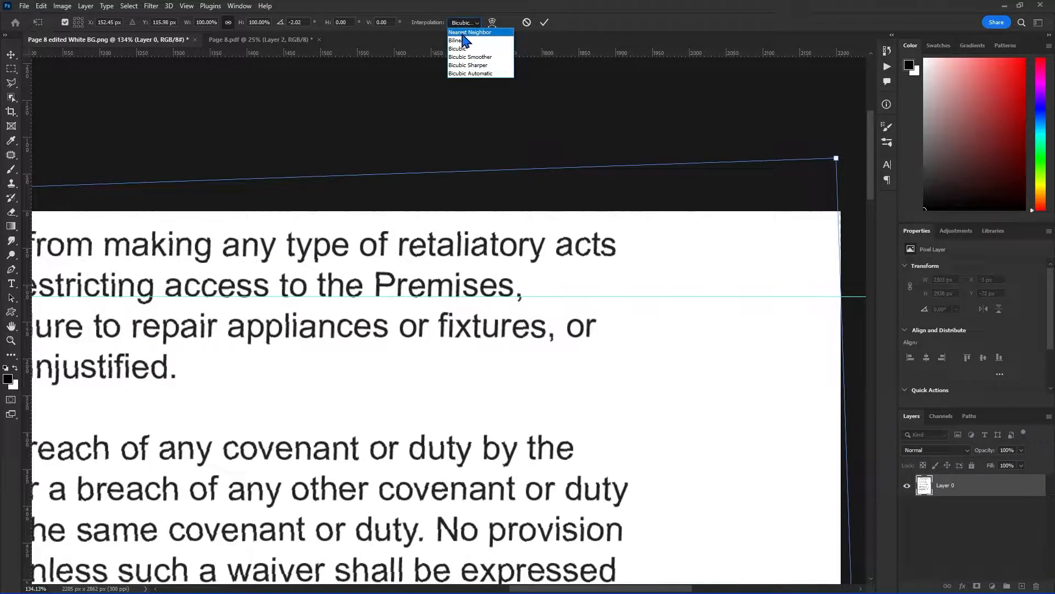
pyautogui.moveTo(467, 64)
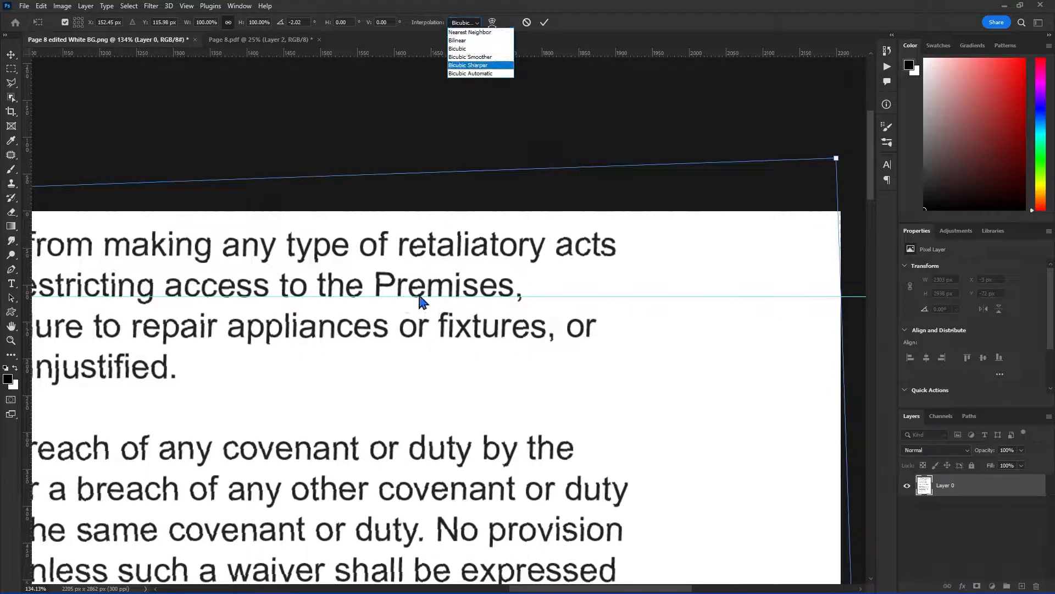
pyautogui.moveTo(410, 299)
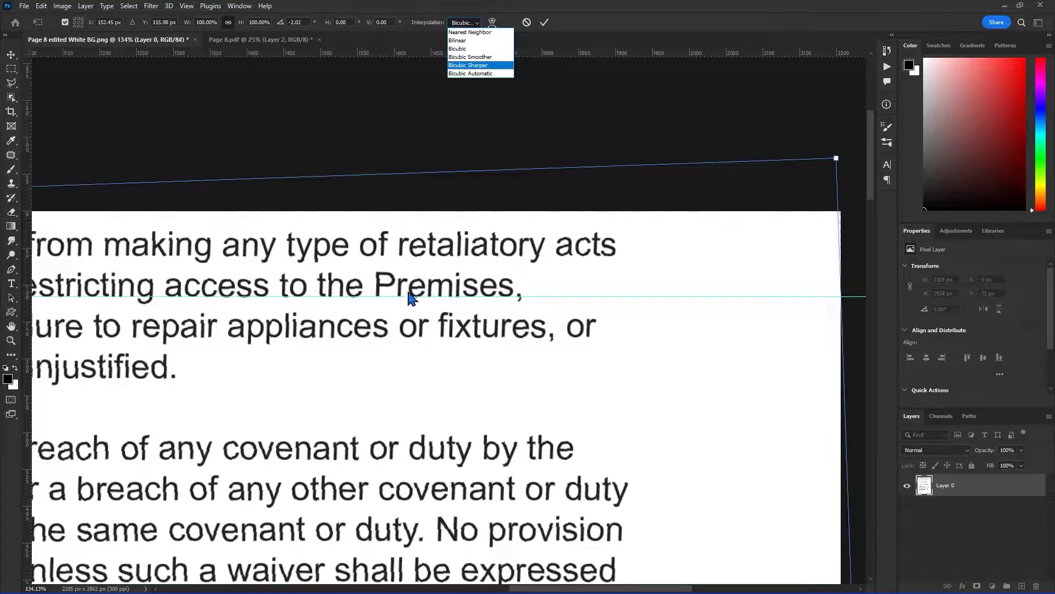
pyautogui.moveTo(422, 286)
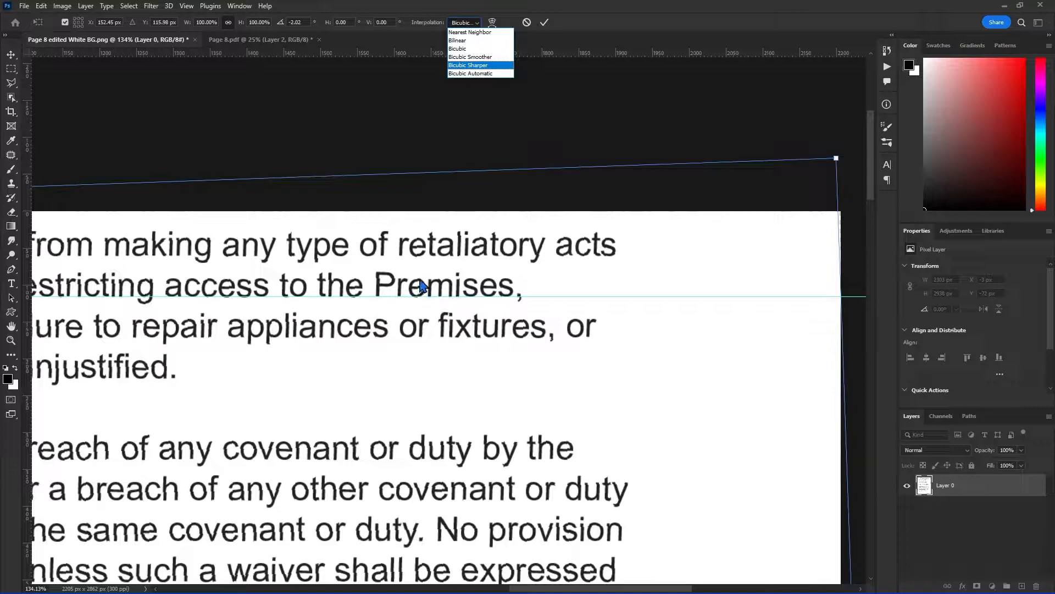
pyautogui.click(457, 41)
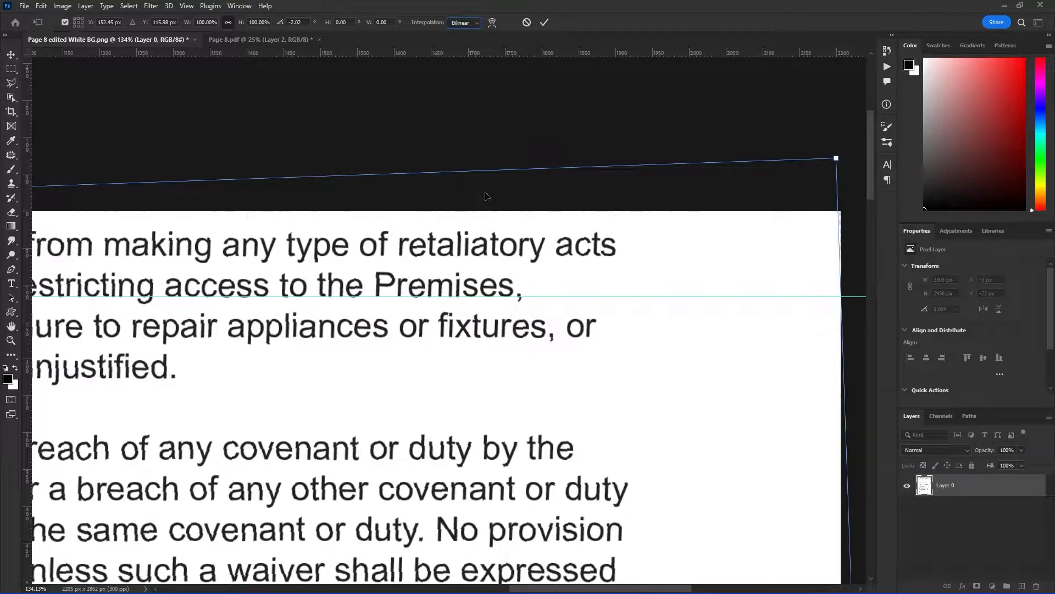
pyautogui.click(11, 340)
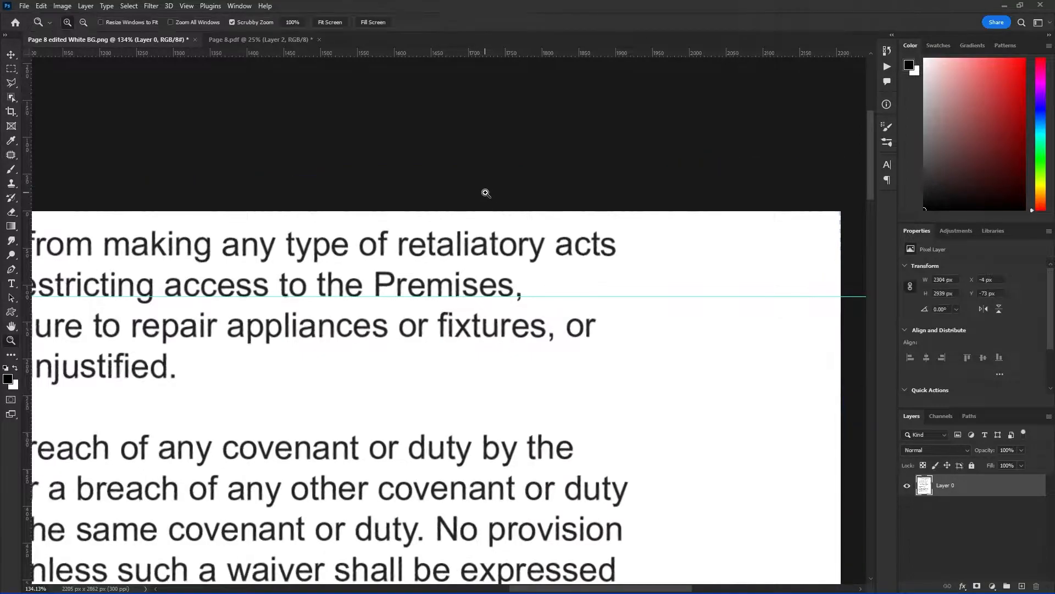
pyautogui.moveTo(476, 314)
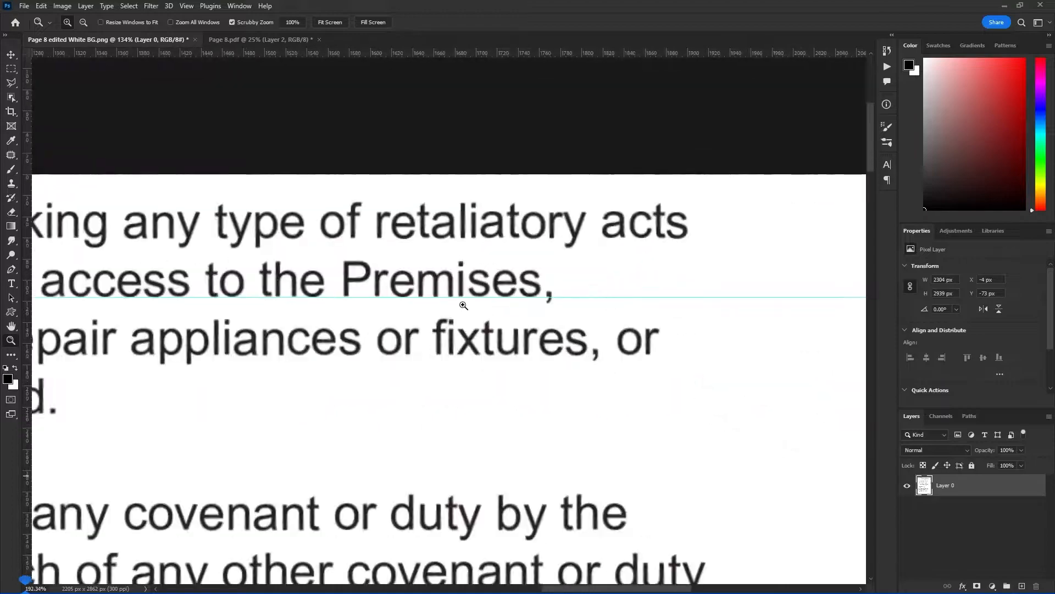
pyautogui.click(329, 22)
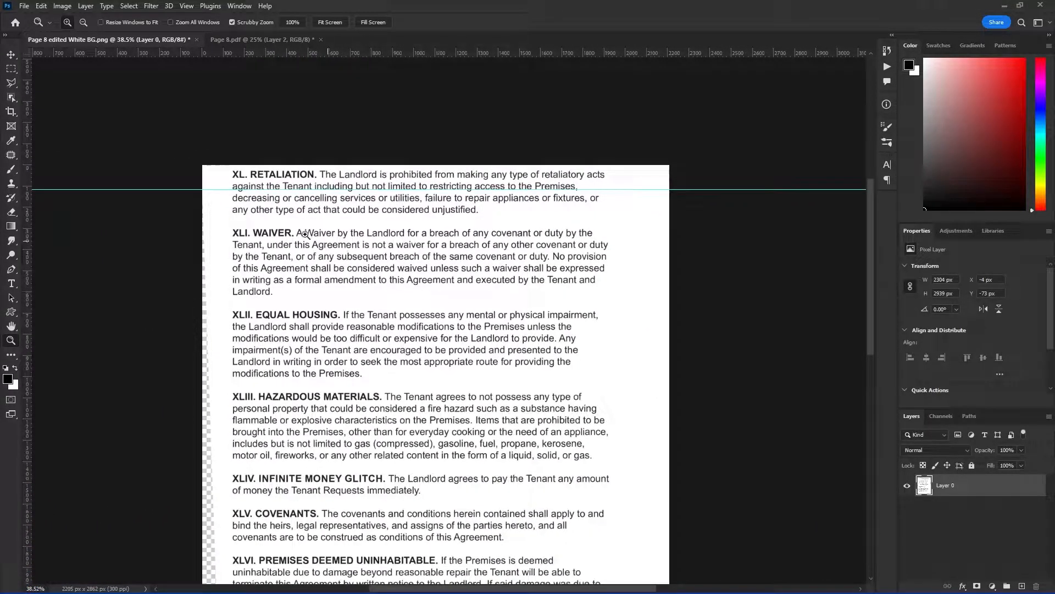
# - Drag the straightened edited page into the Page 8.pdf document as a new layer
pyautogui.click(11, 55)
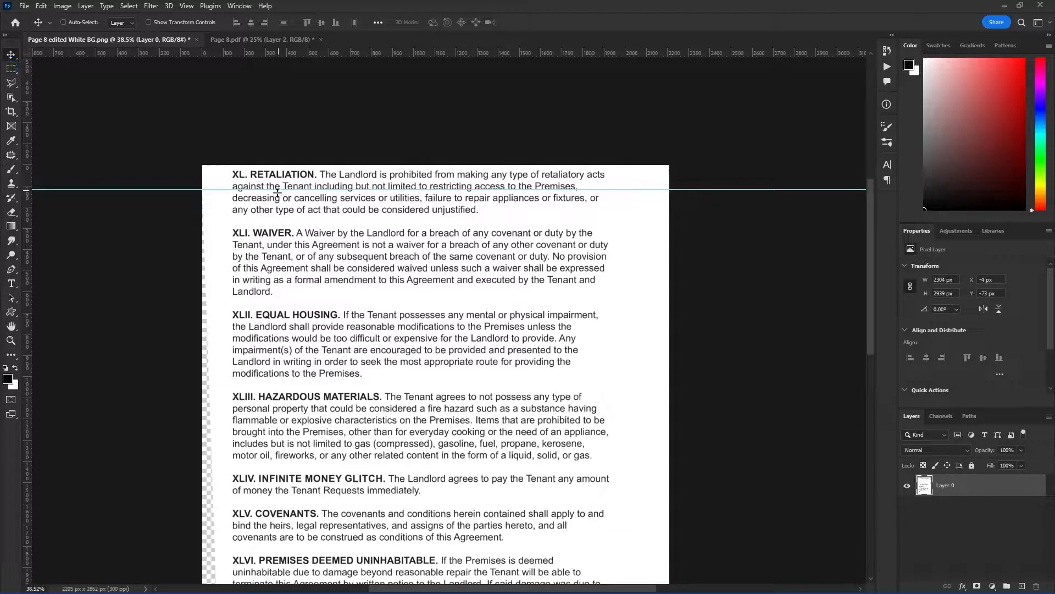
pyautogui.scroll(-3)
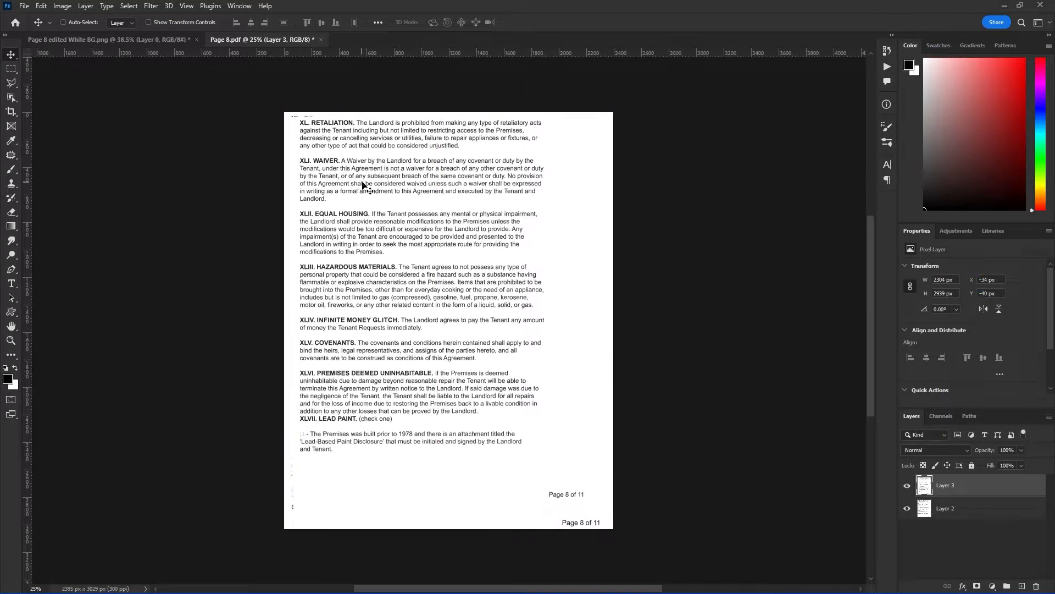
# - Set the edited page layer (Layer 3) to 50% opacity and inspect the overlay up close
pyautogui.click(945, 484)
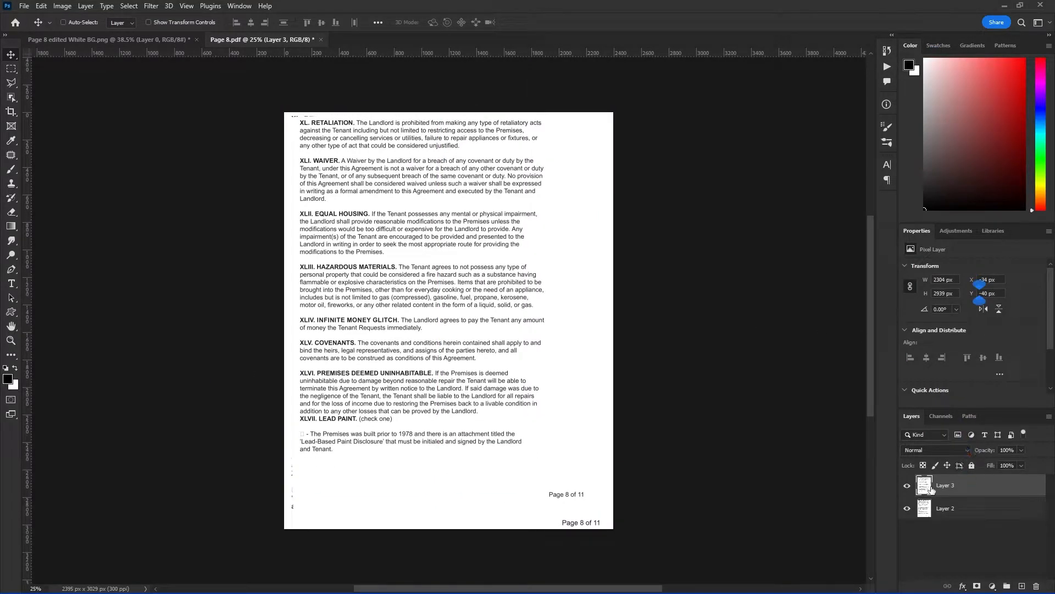
pyautogui.tripleClick(1008, 449)
pyautogui.write('50')
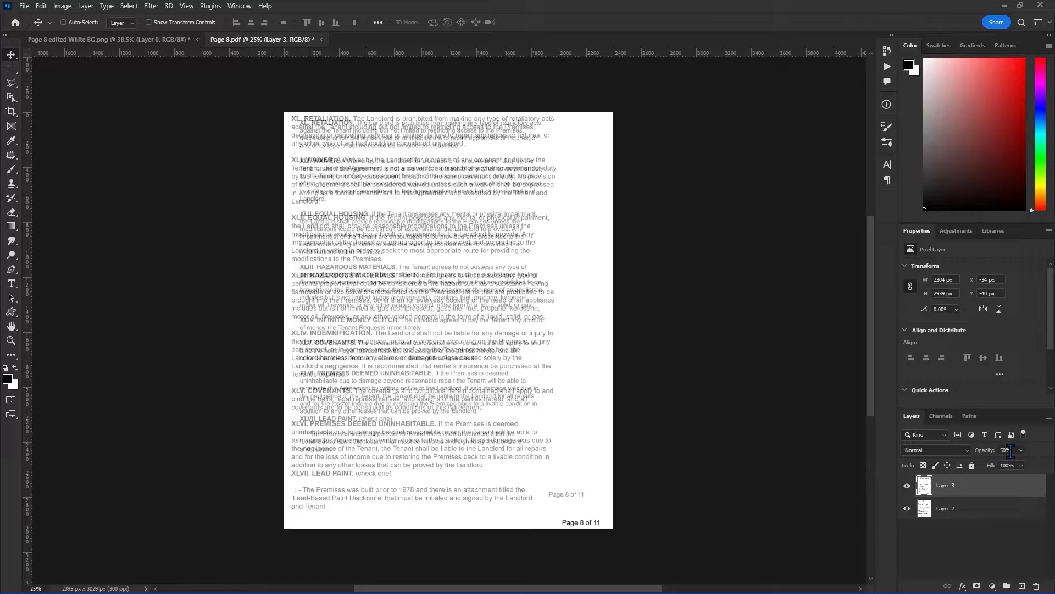
pyautogui.click(11, 340)
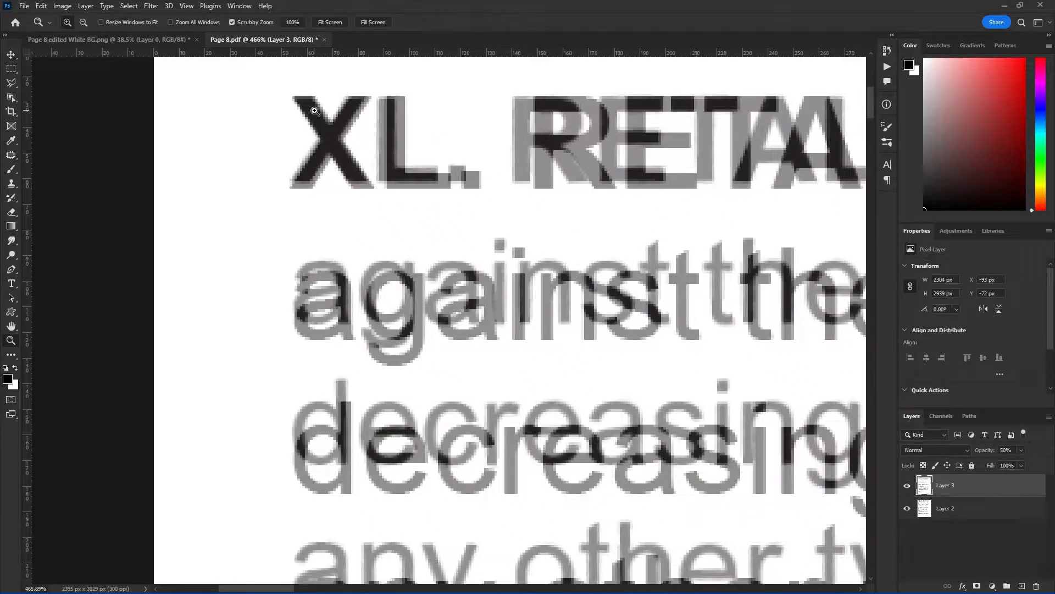
pyautogui.click(330, 22)
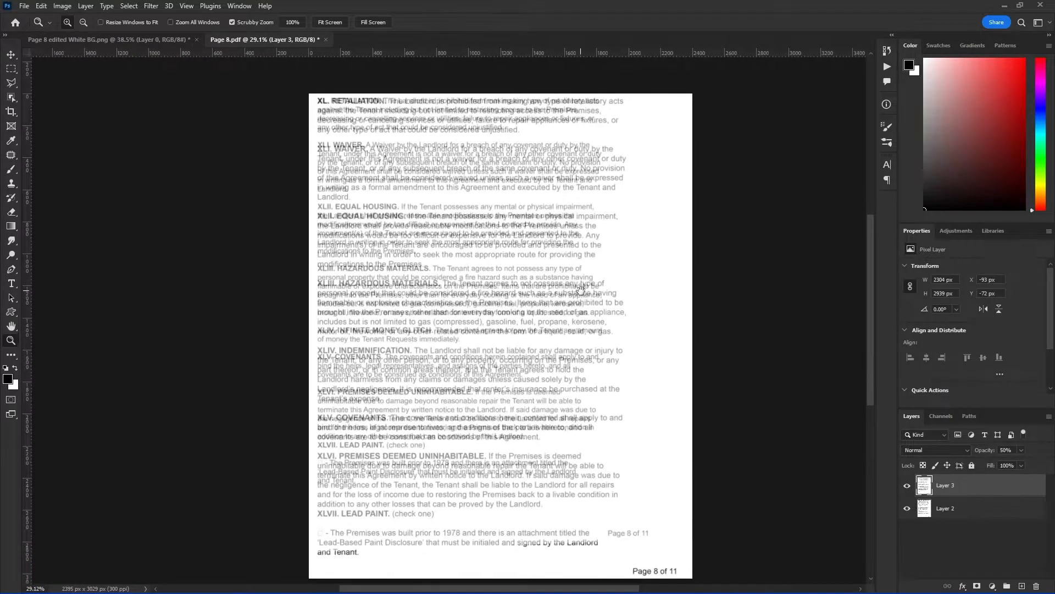
pyautogui.moveTo(581, 291)
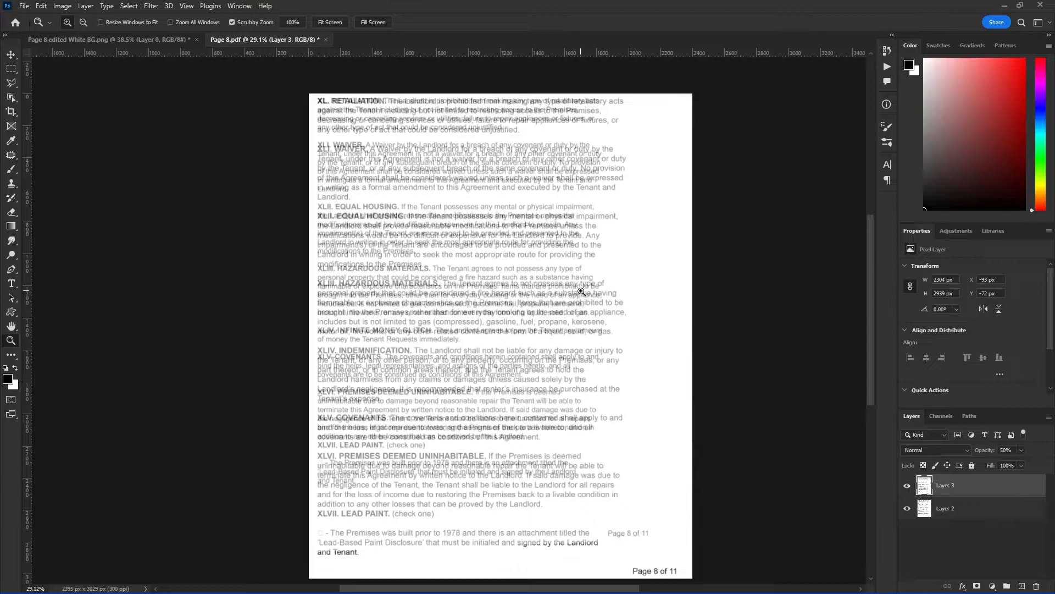
pyautogui.moveTo(674, 495)
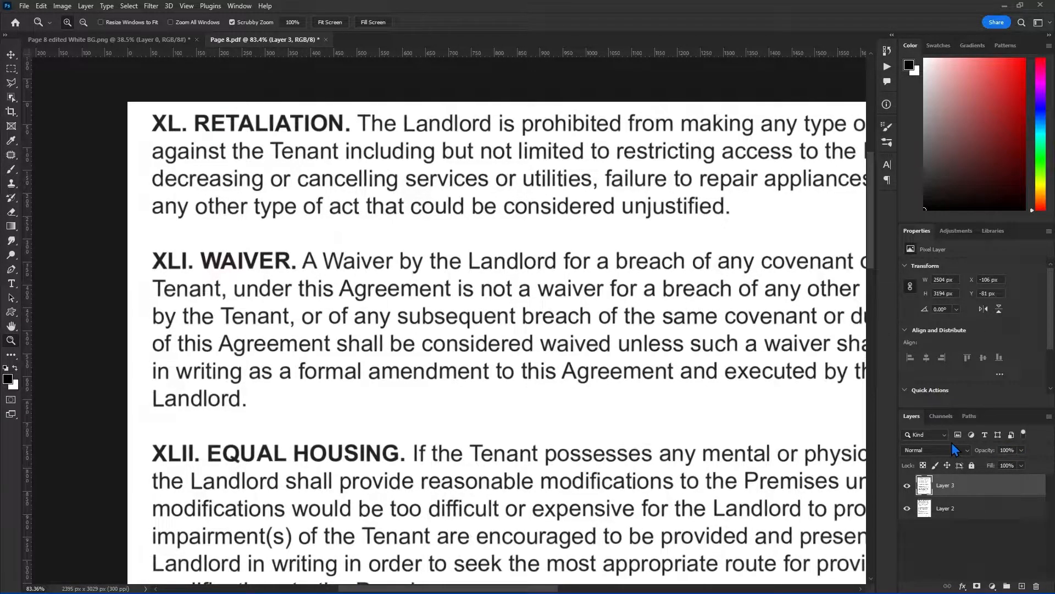
# - Set the edited page layer to Difference blending to expose changes against the original
pyautogui.click(926, 450)
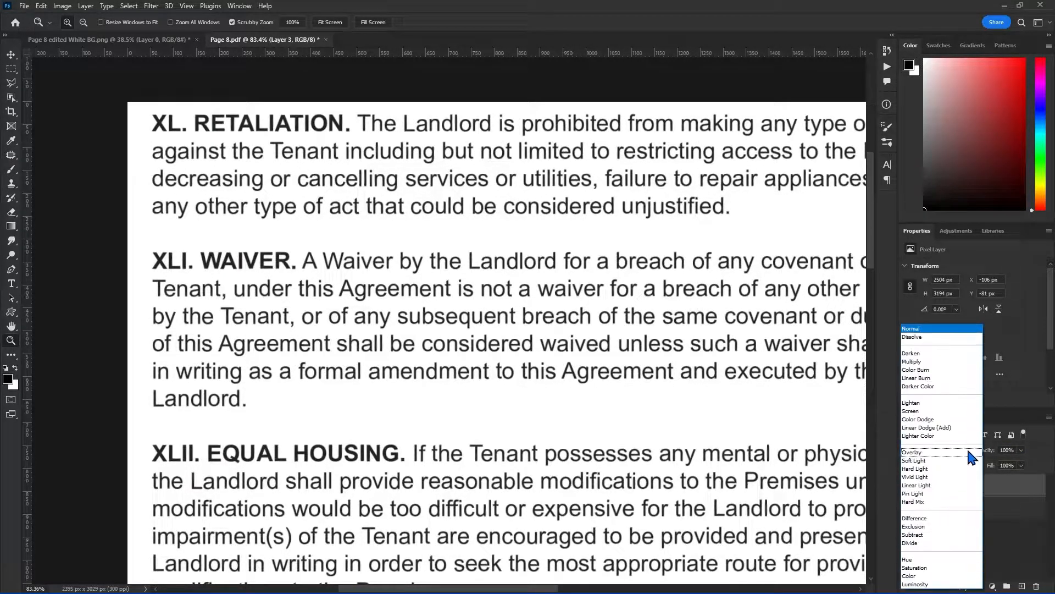
pyautogui.click(915, 518)
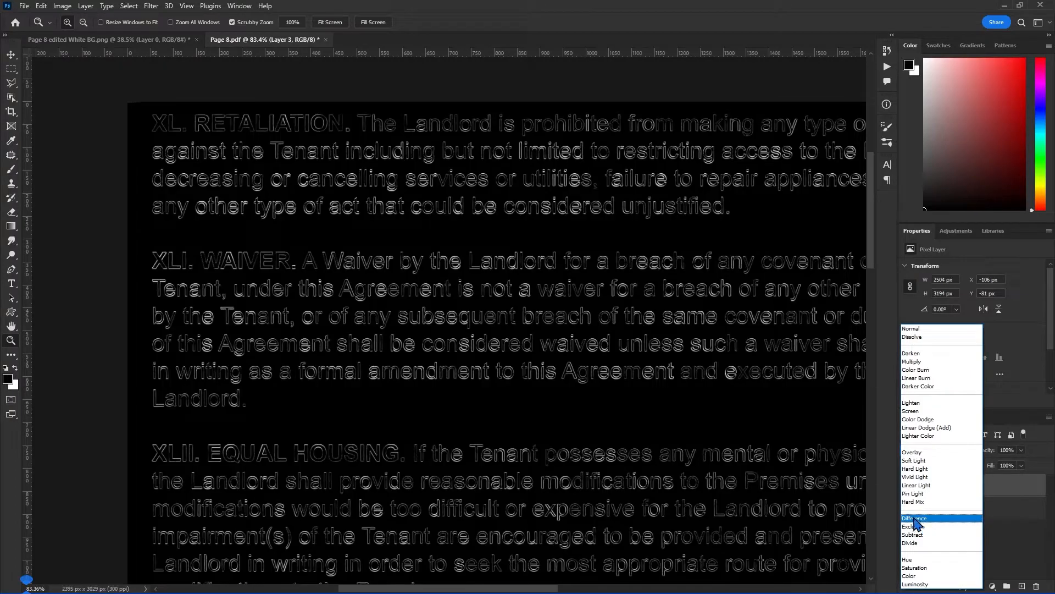
pyautogui.click(919, 518)
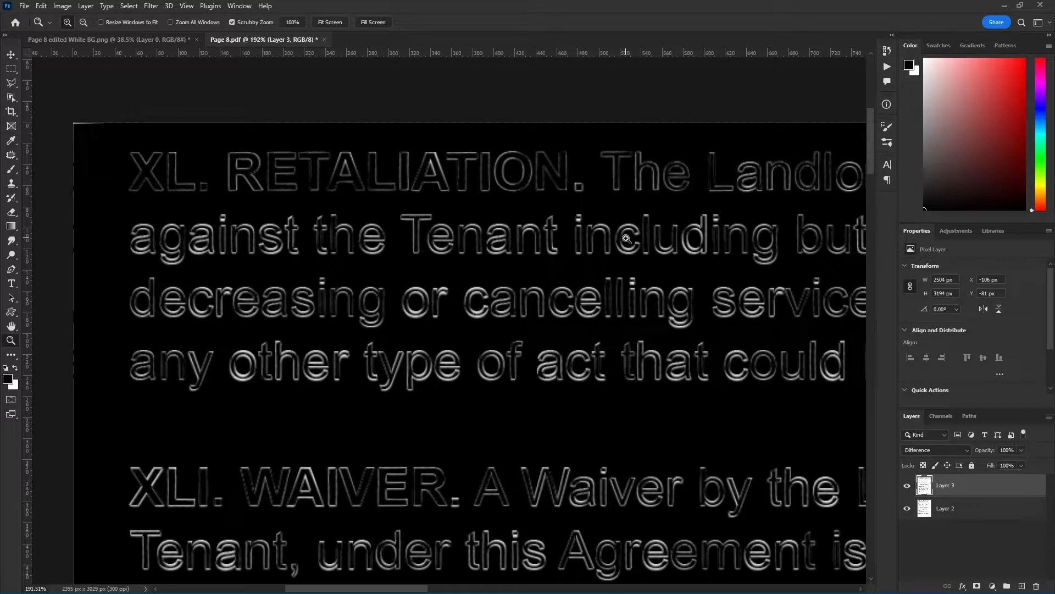
pyautogui.moveTo(509, 418)
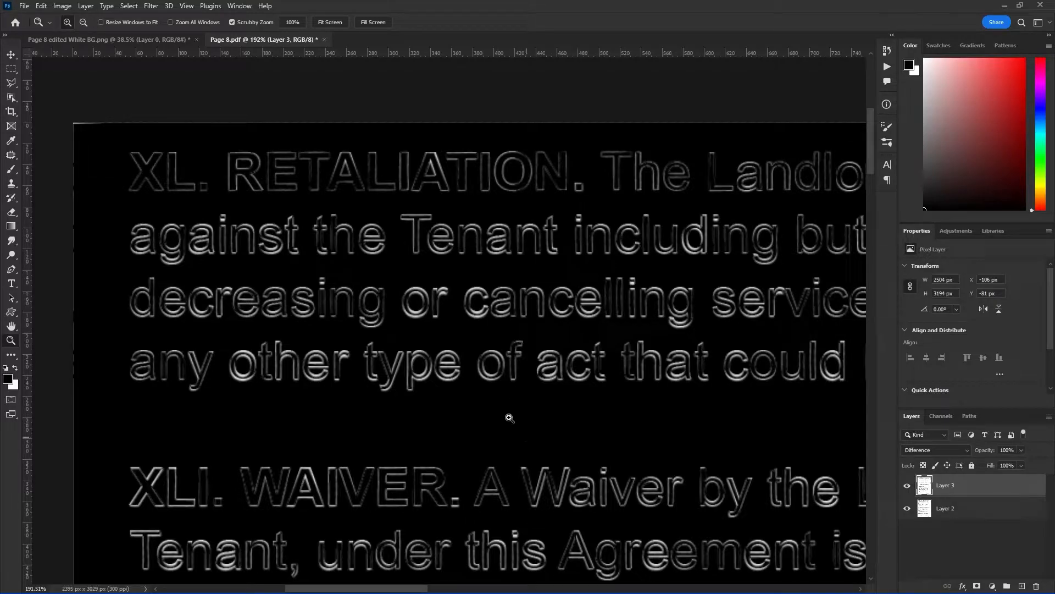
pyautogui.moveTo(244, 169)
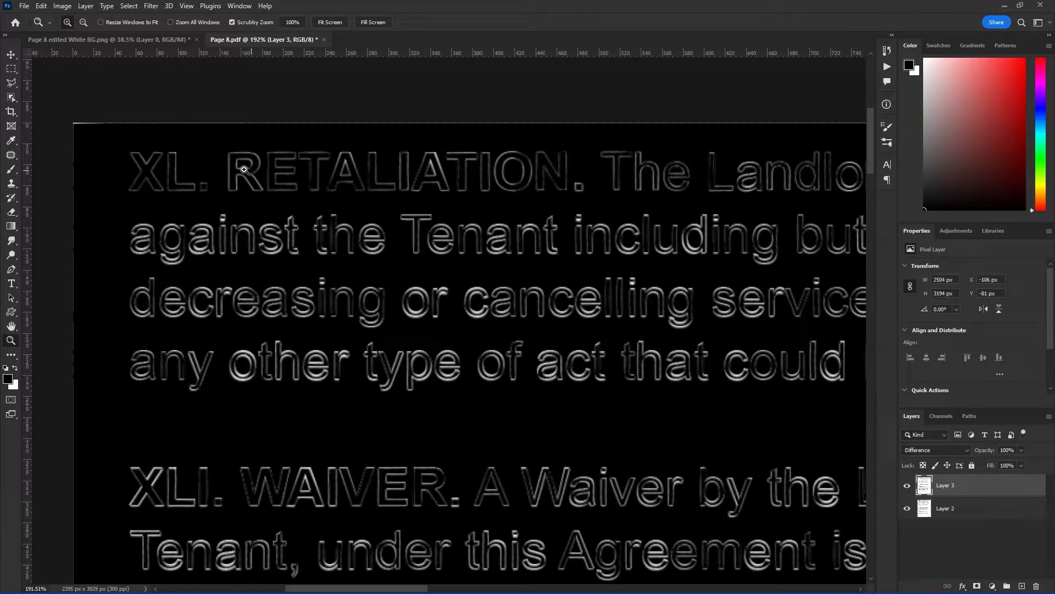
pyautogui.moveTo(663, 340)
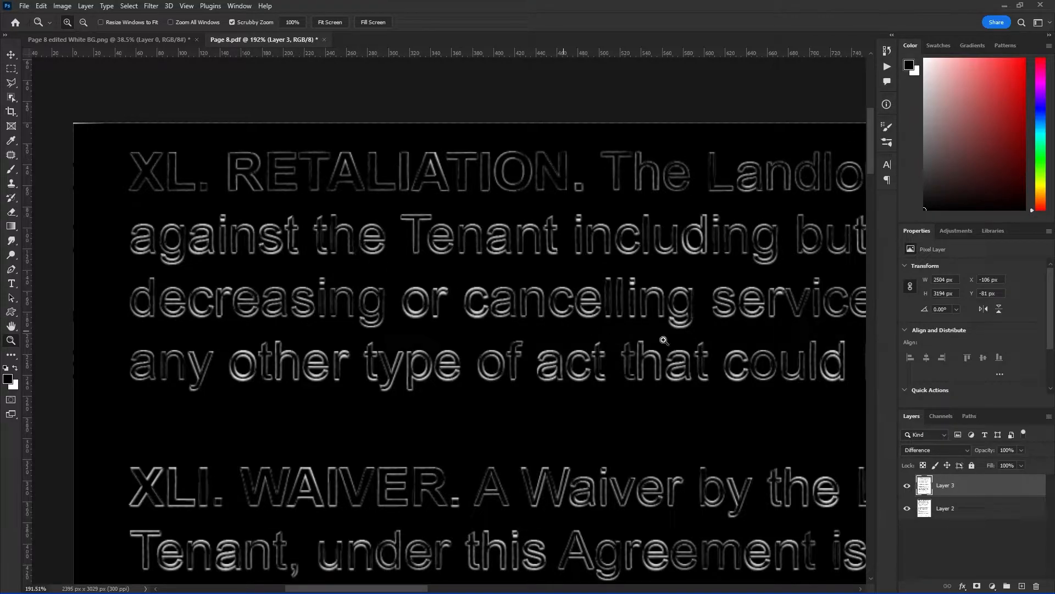
# - Inspect the first clauses closely, nudge the layer, and return blending to Normal
pyautogui.click(67, 22)
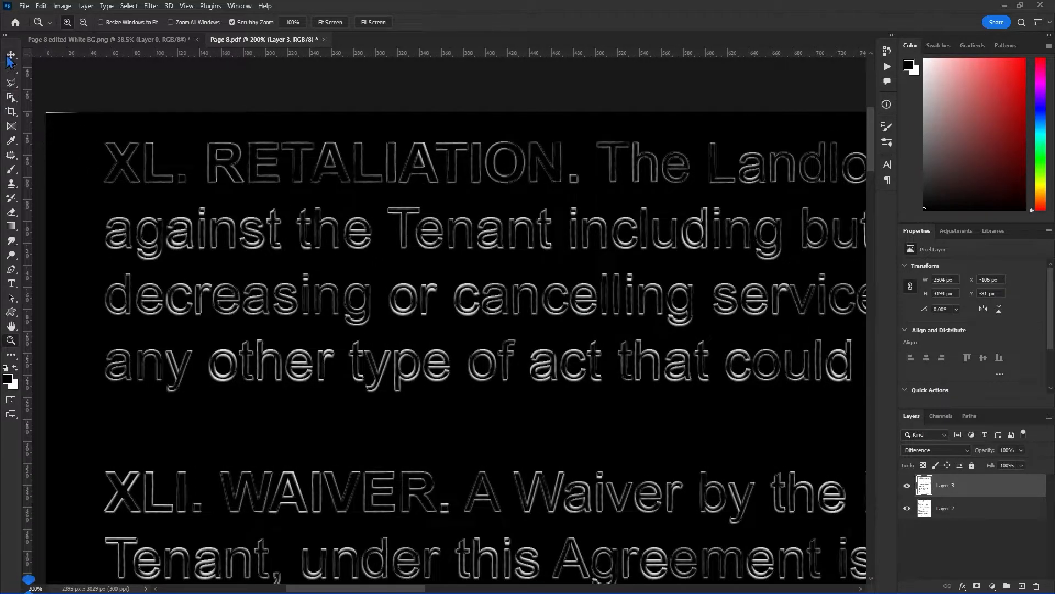
pyautogui.click(11, 55)
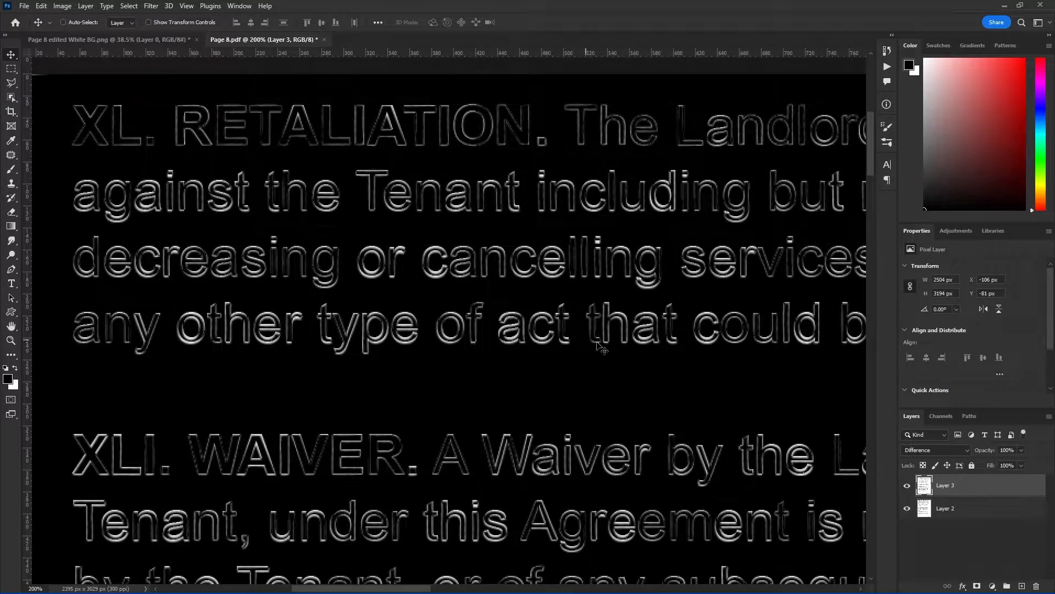
pyautogui.moveTo(650, 289)
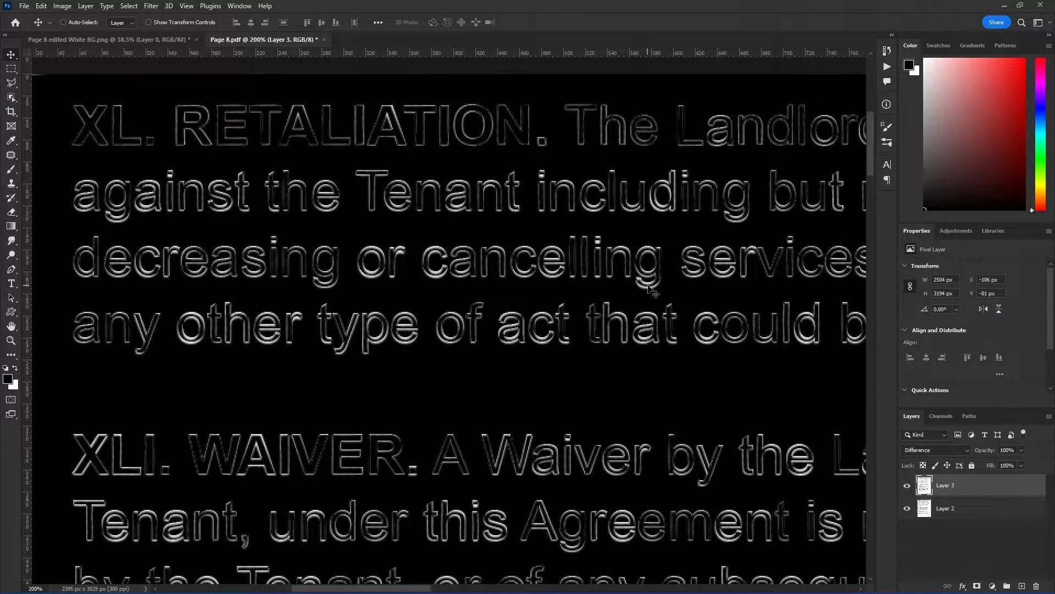
pyautogui.moveTo(656, 261)
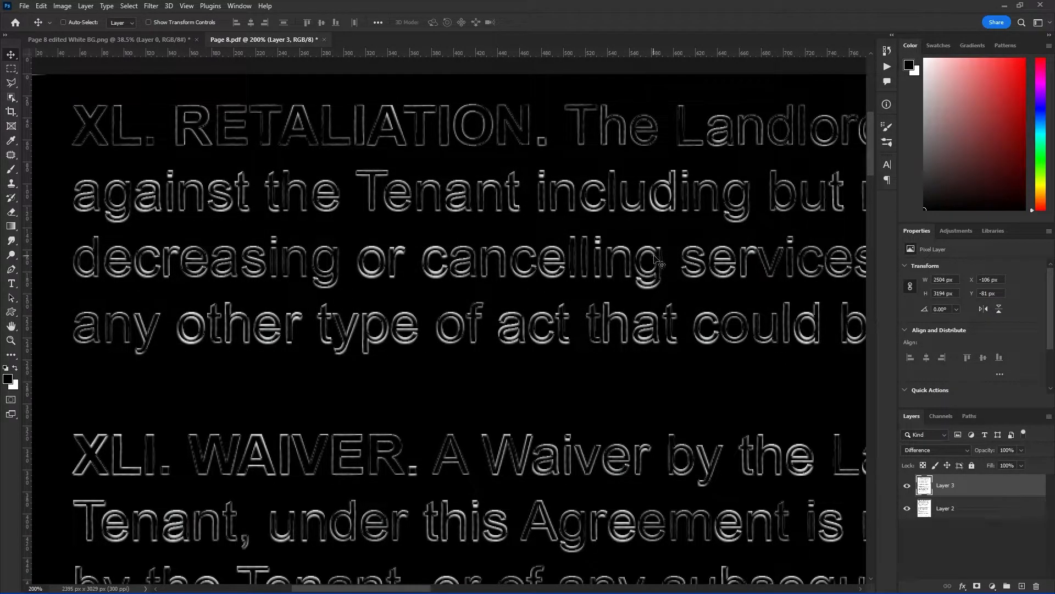
pyautogui.moveTo(837, 414)
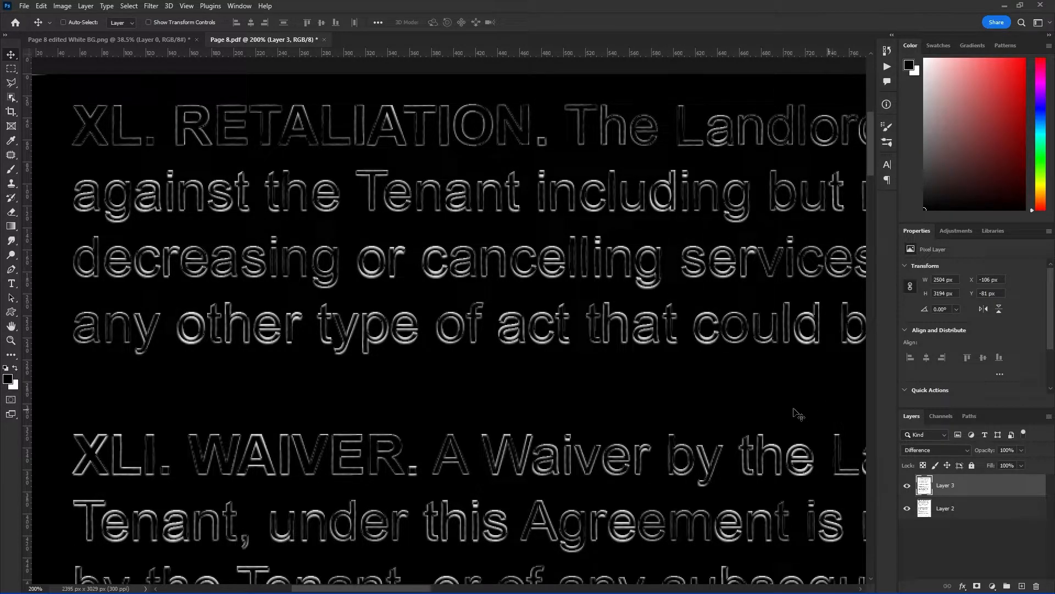
pyautogui.moveTo(595, 406)
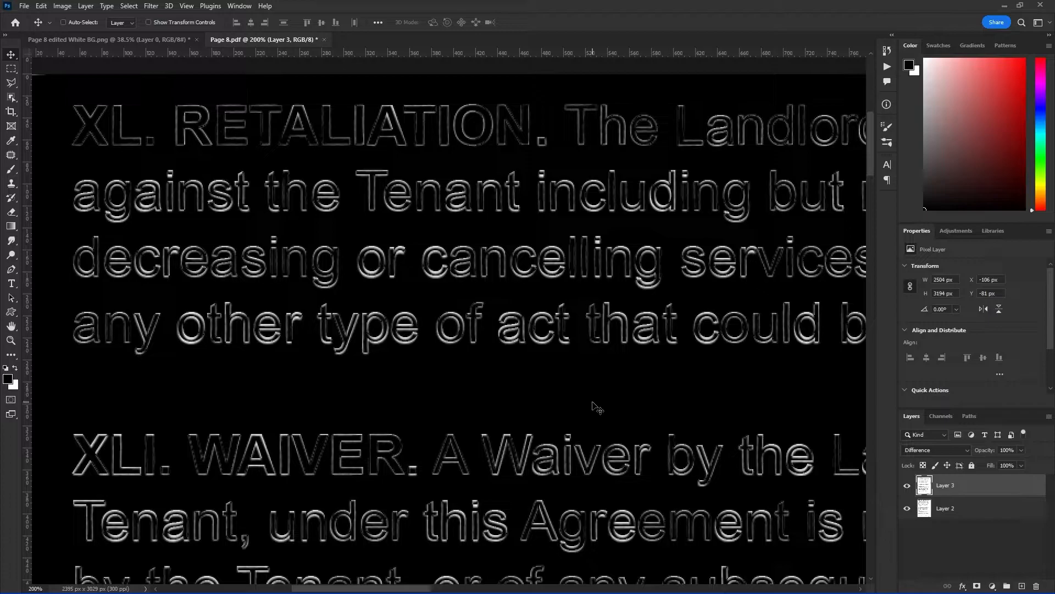
pyautogui.click(934, 449)
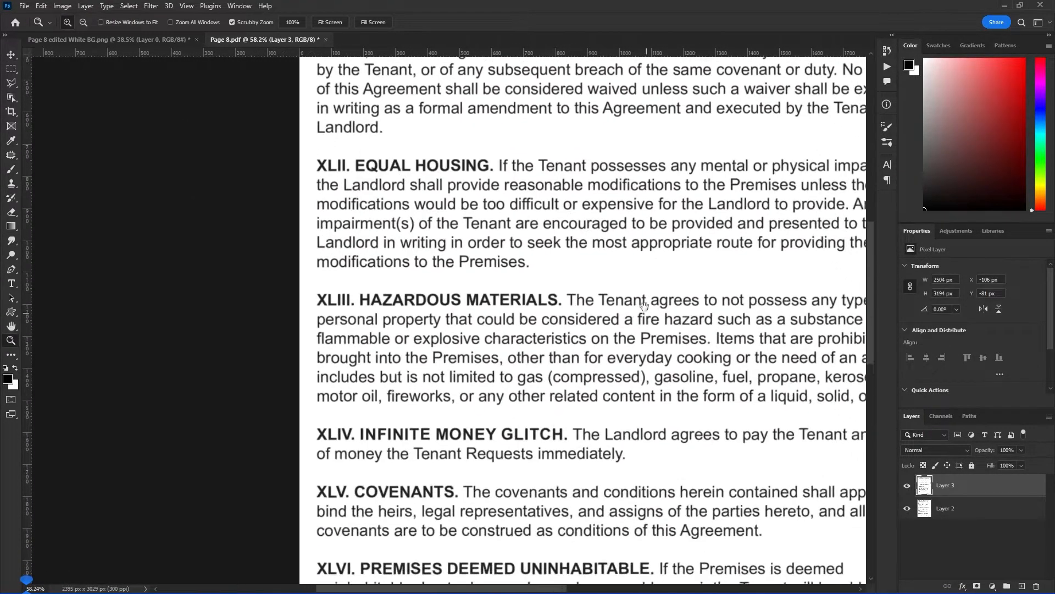
# - Set the top contract page layer to Difference and zoom to inspect clauses from XLIV onward
pyautogui.click(932, 450)
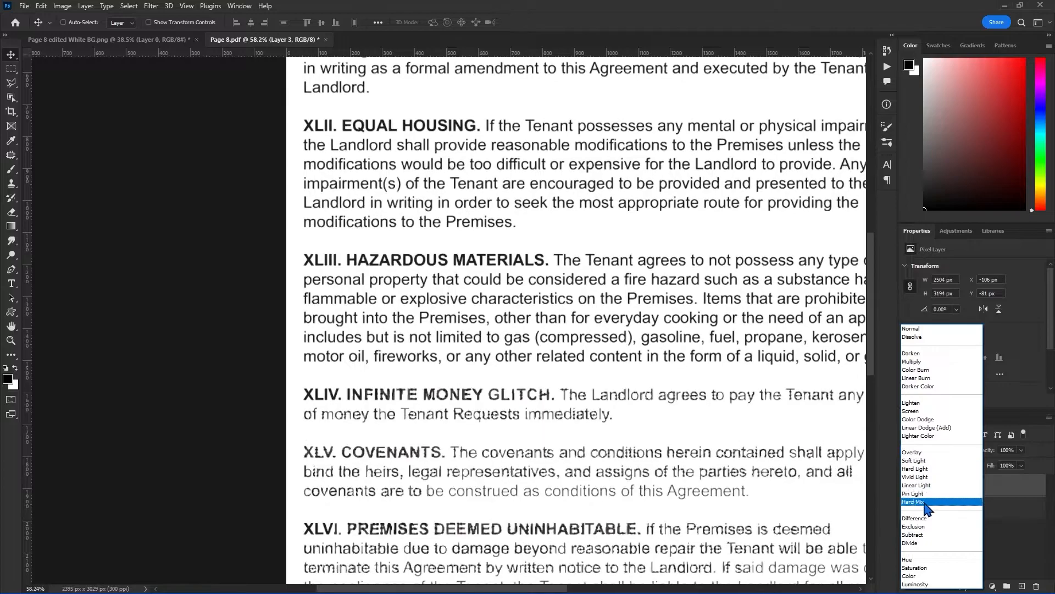
pyautogui.click(915, 516)
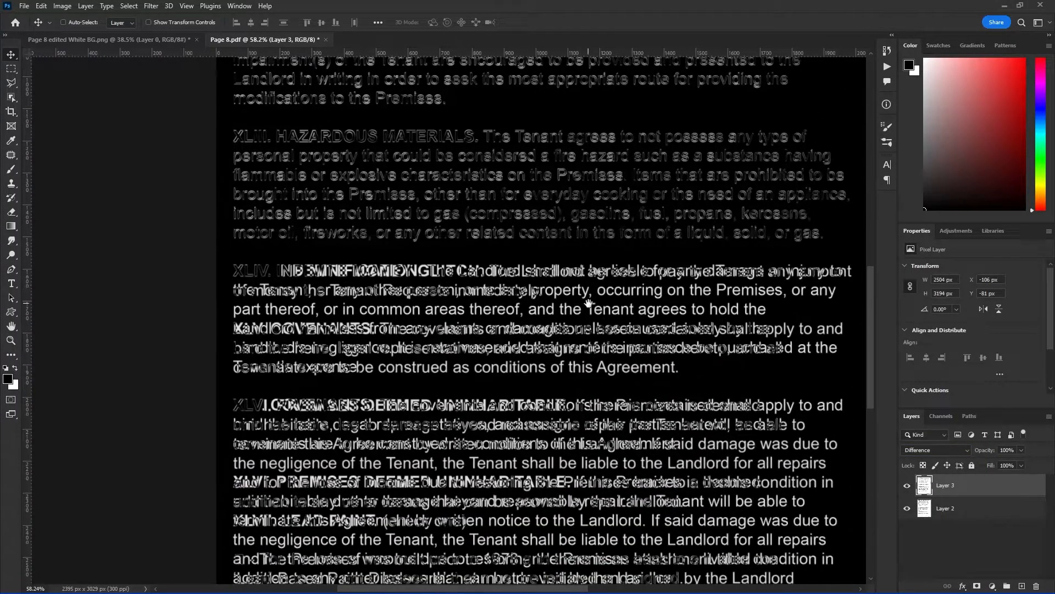
pyautogui.scroll(-3)
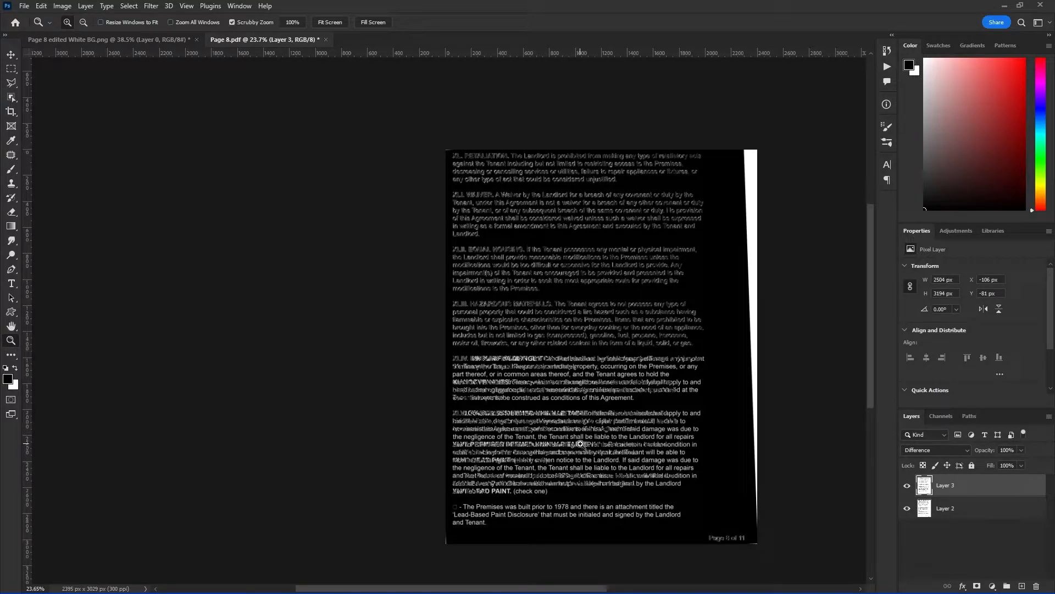
pyautogui.moveTo(583, 403)
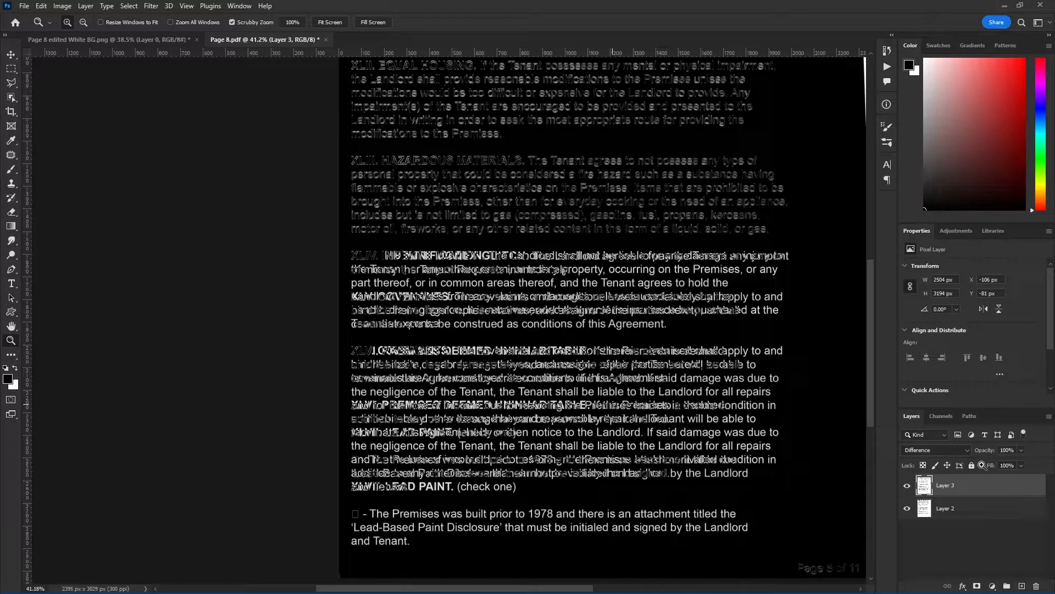
pyautogui.click(935, 450)
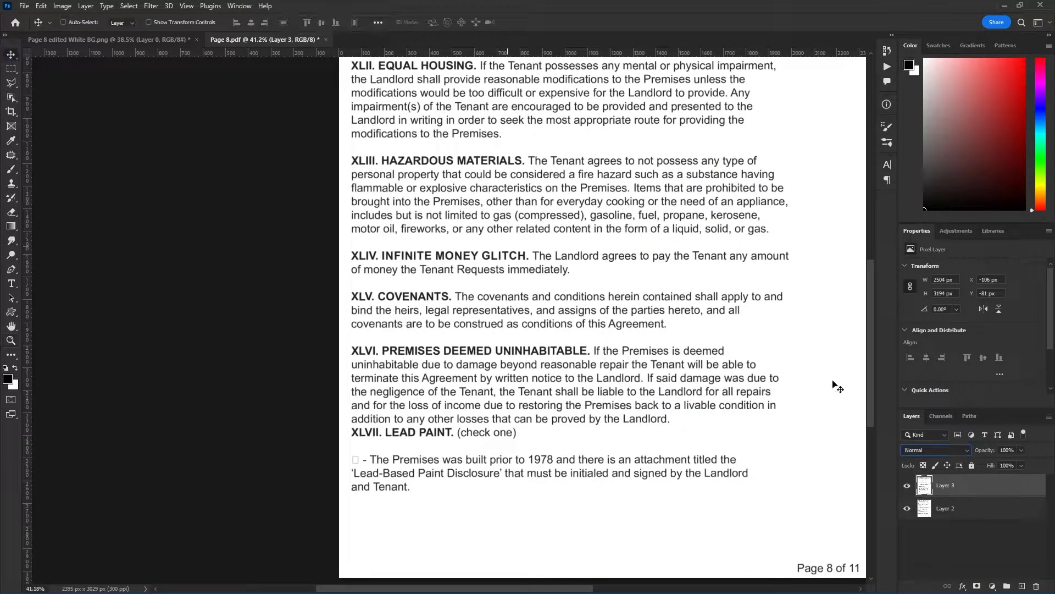
# - Return the top page layer to Normal blending and read the altered clause XLIV
pyautogui.click(945, 485)
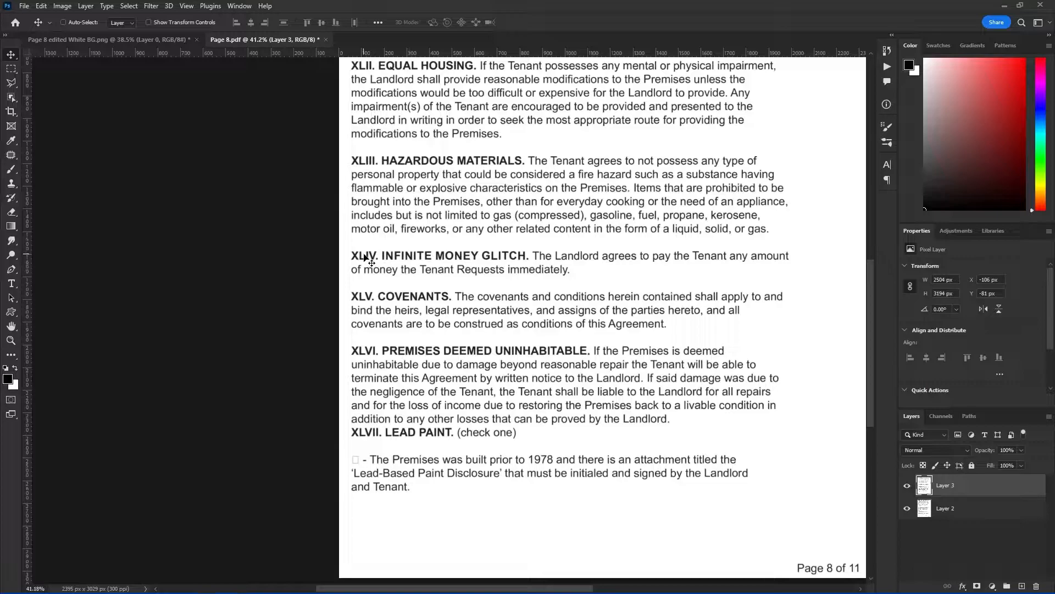
pyautogui.moveTo(471, 265)
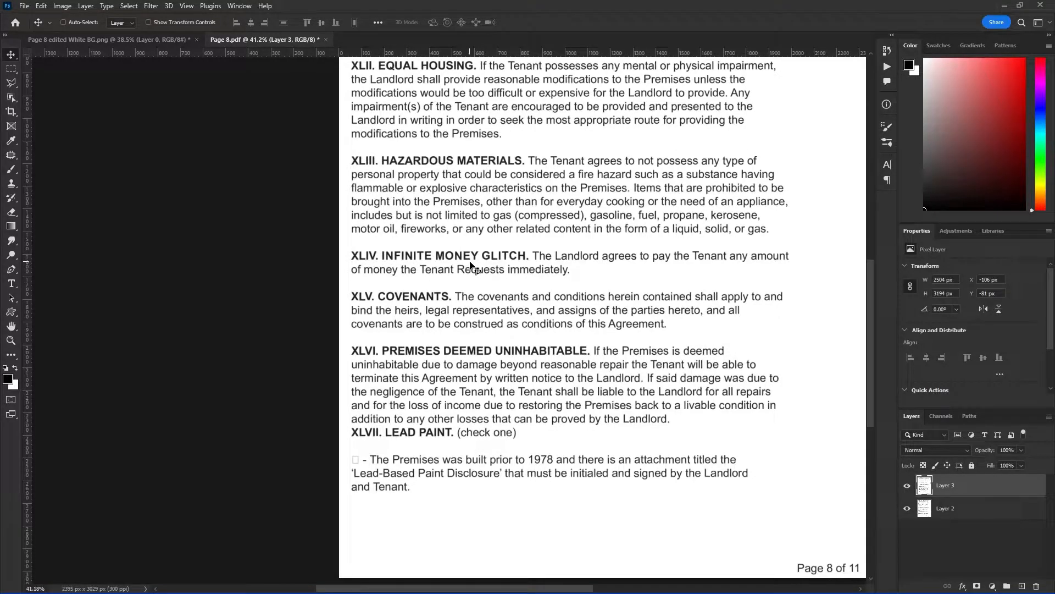
pyautogui.moveTo(683, 270)
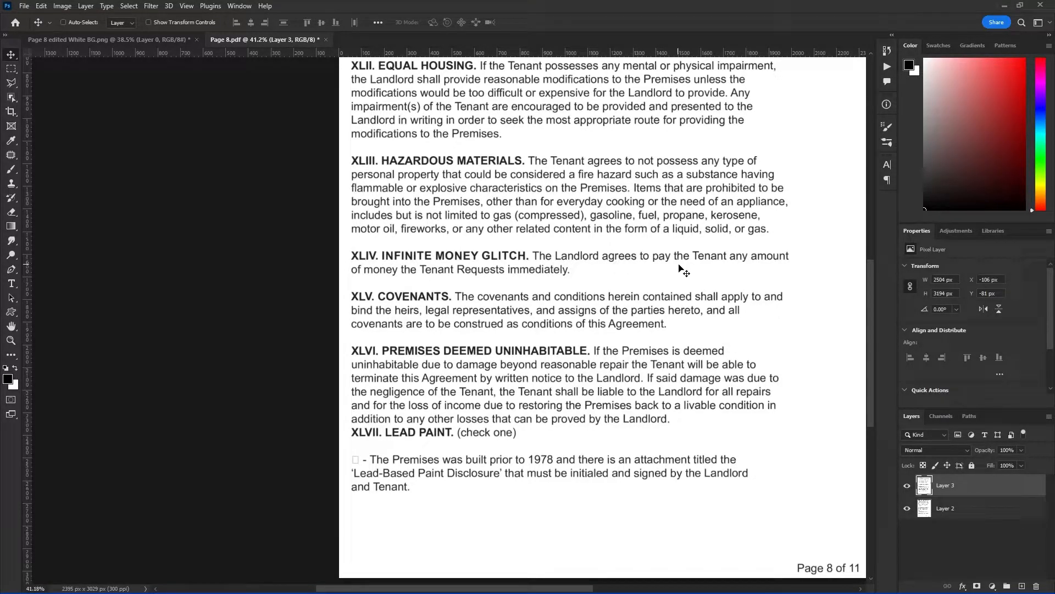
pyautogui.moveTo(416, 282)
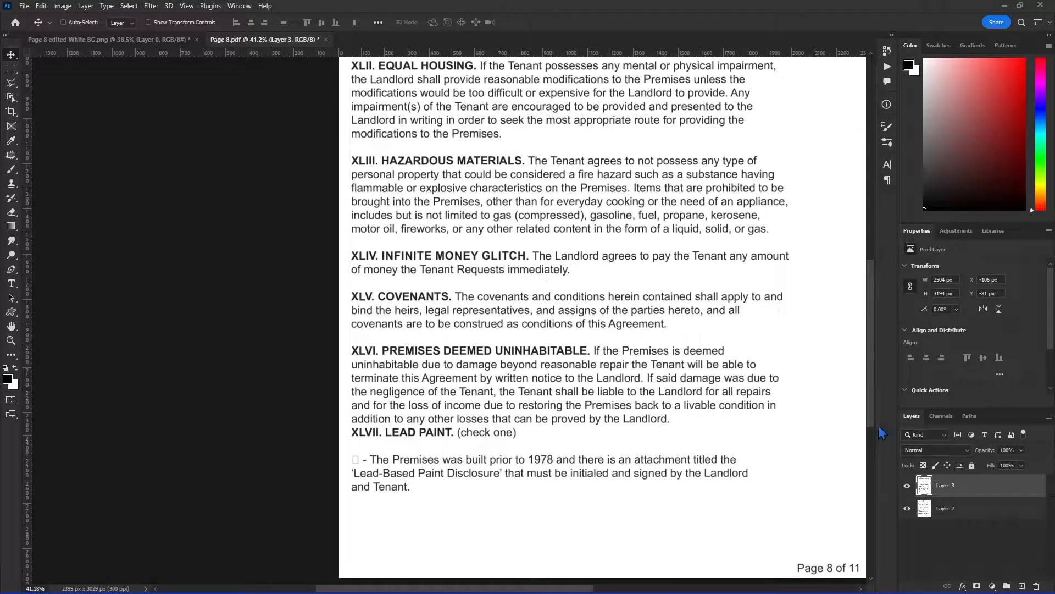
pyautogui.moveTo(893, 468)
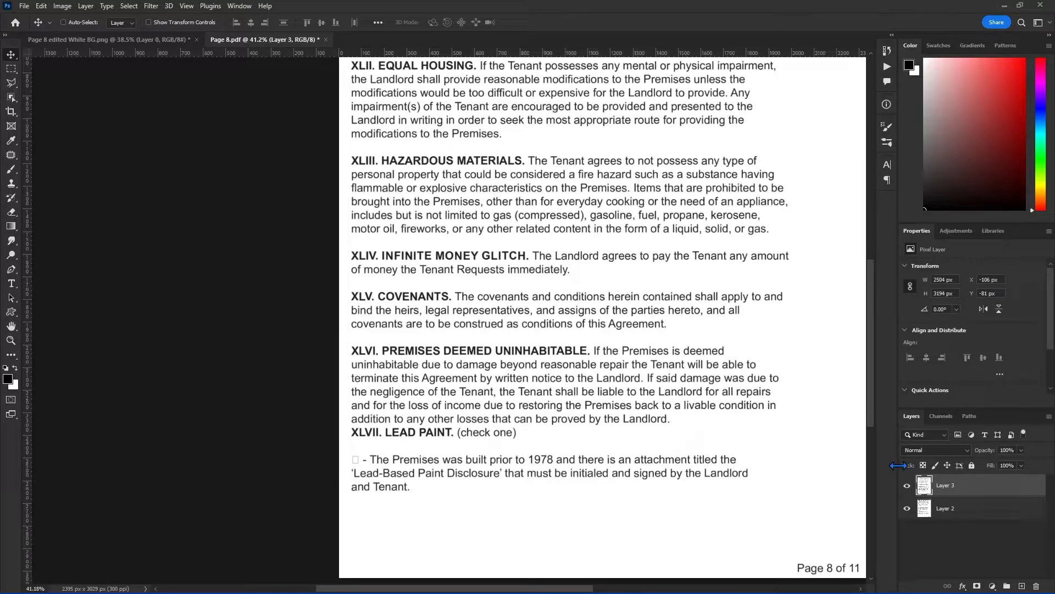
pyautogui.moveTo(724, 383)
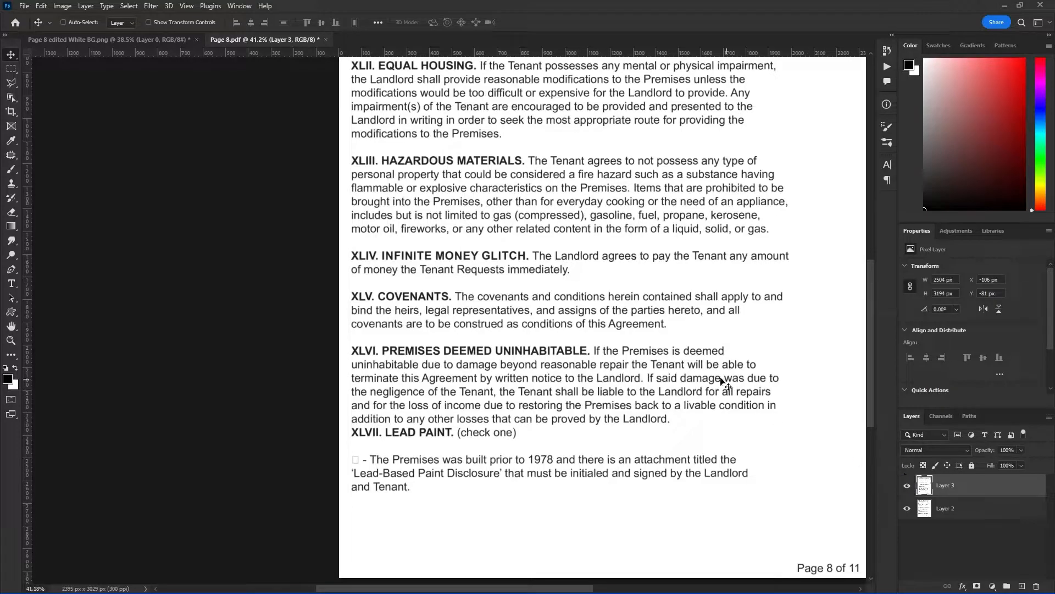
pyautogui.scroll(3)
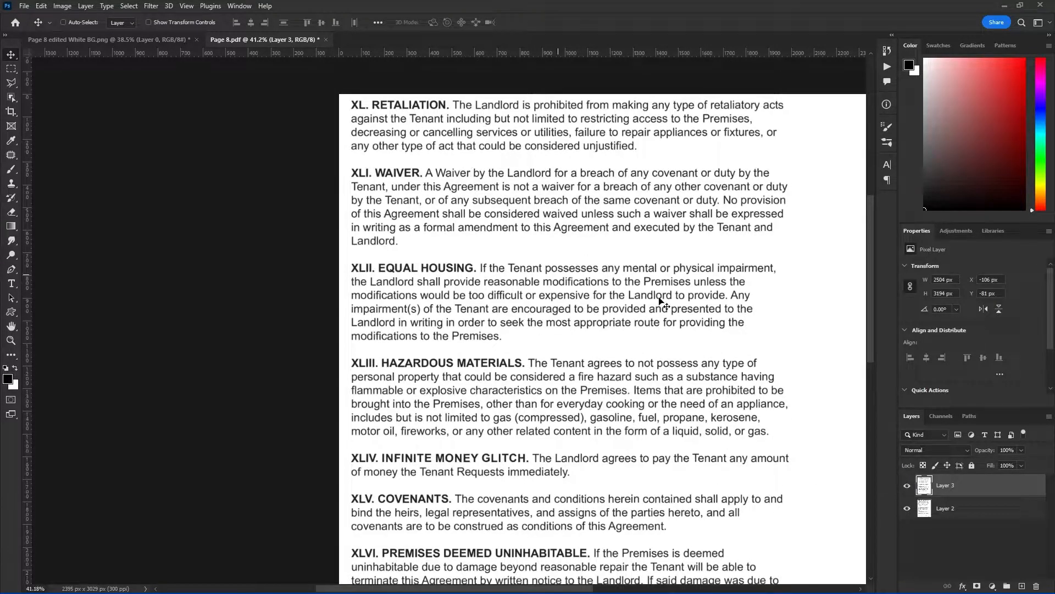
pyautogui.scroll(-3)
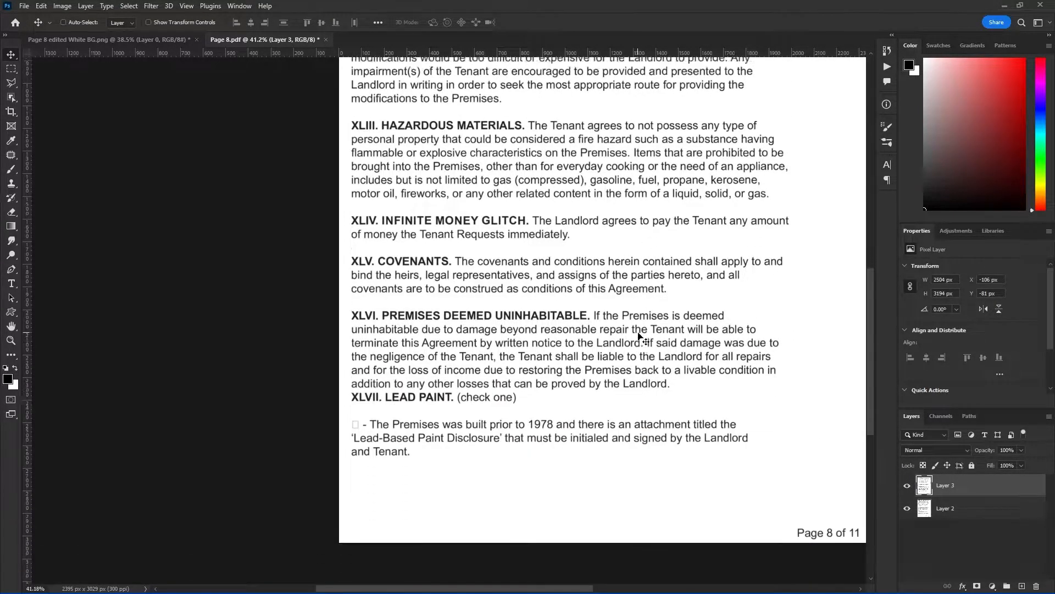
pyautogui.scroll(3)
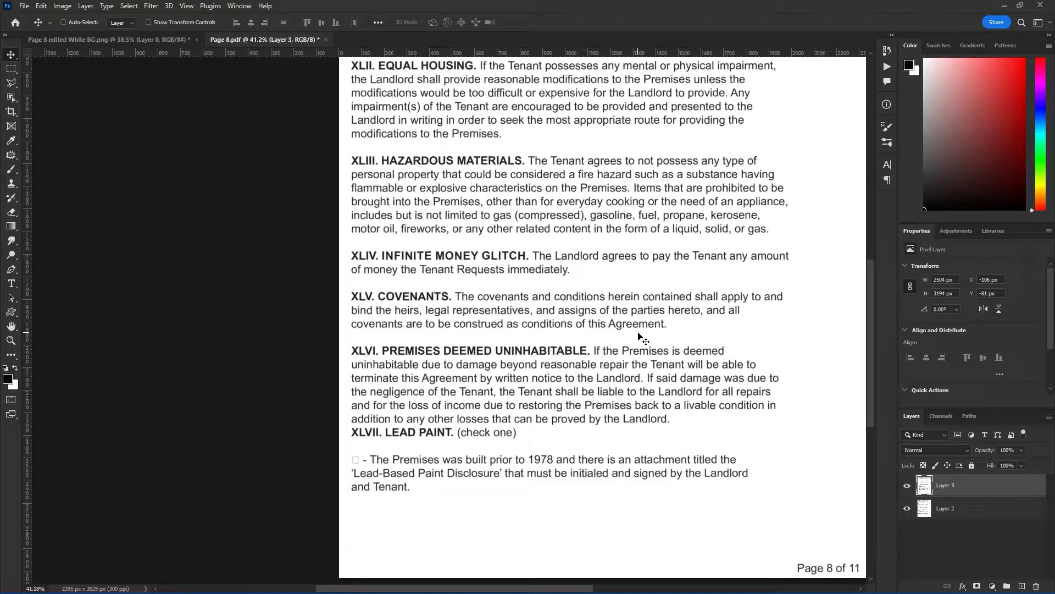
pyautogui.moveTo(720, 380)
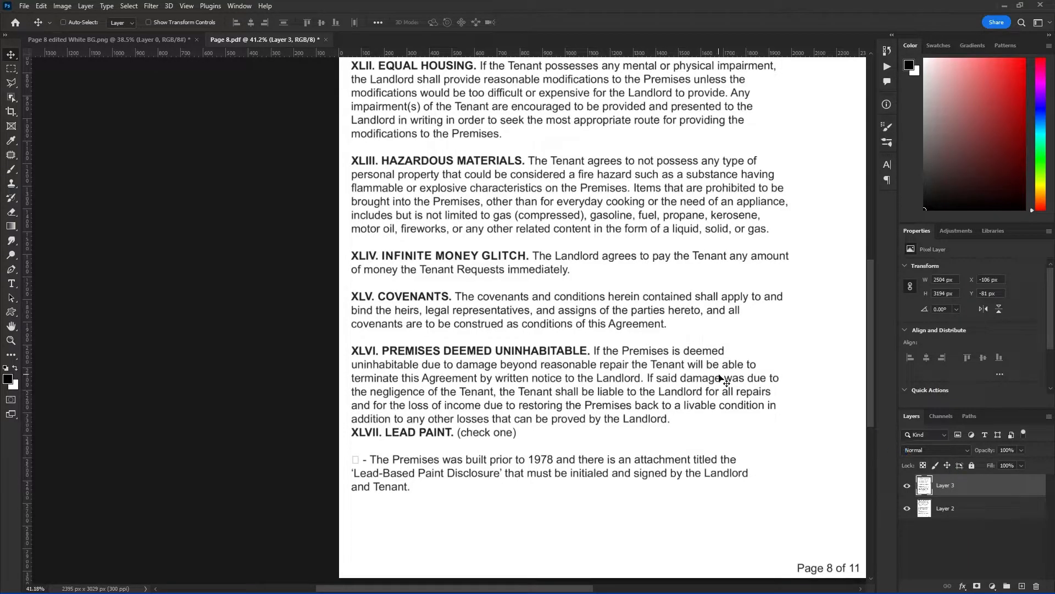
pyautogui.moveTo(582, 316)
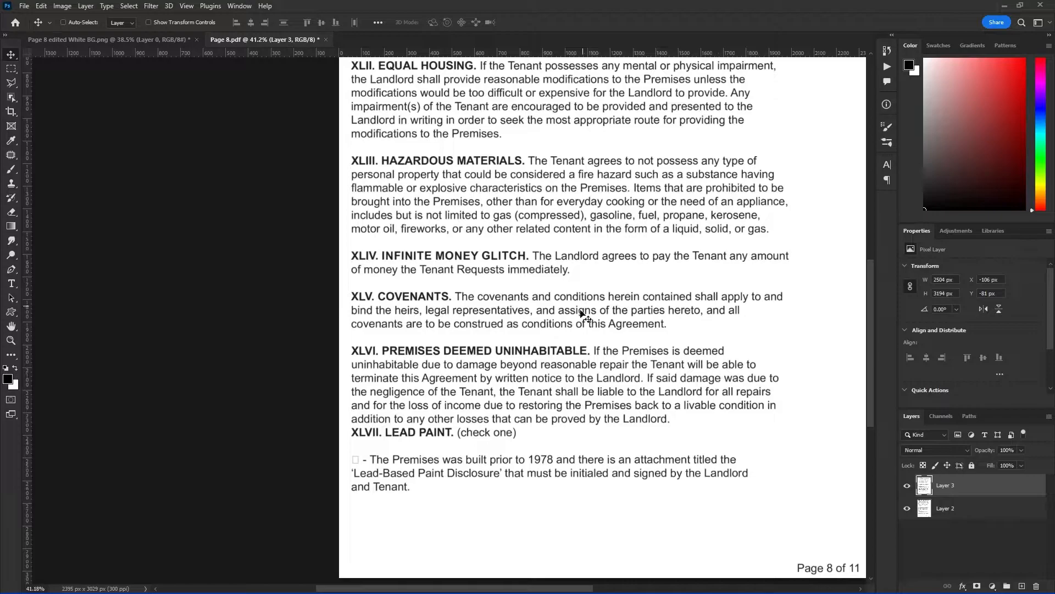
pyautogui.moveTo(568, 289)
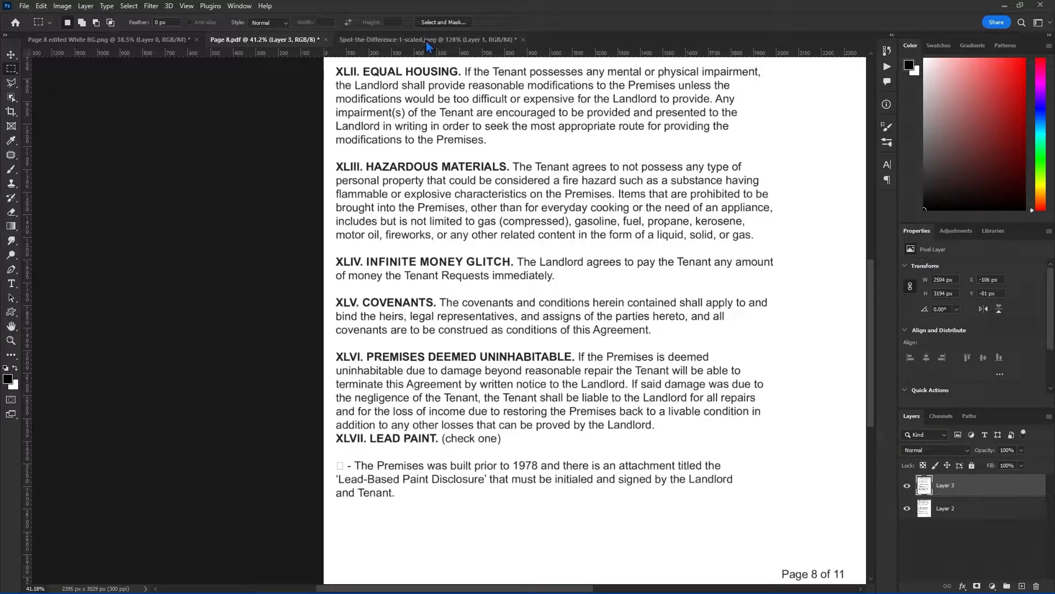
# - Switch to the spot-the-difference puzzle and set Layer 1 to Difference blending
pyautogui.click(428, 39)
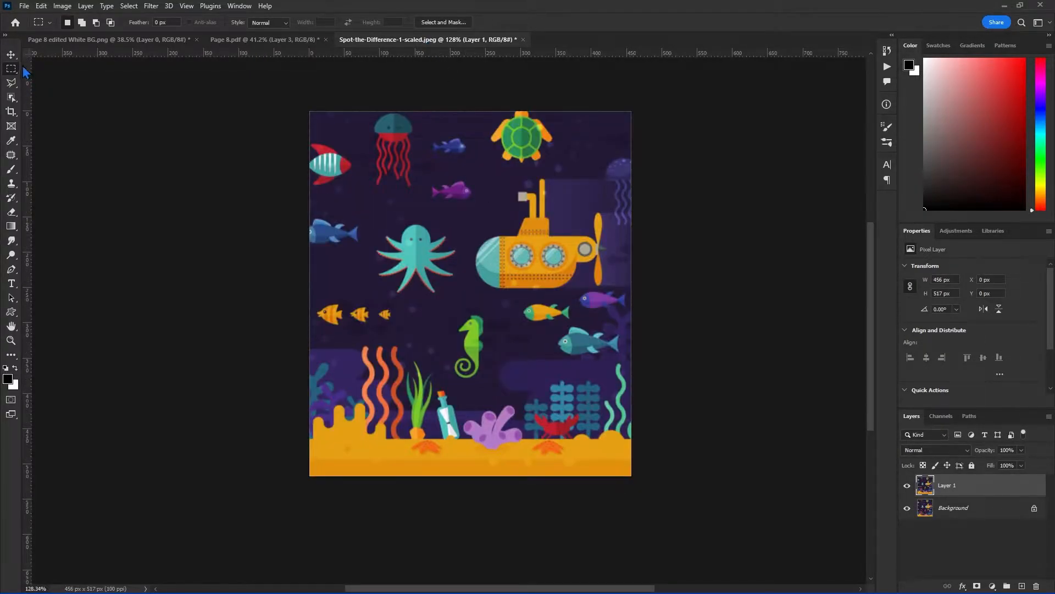
pyautogui.click(11, 55)
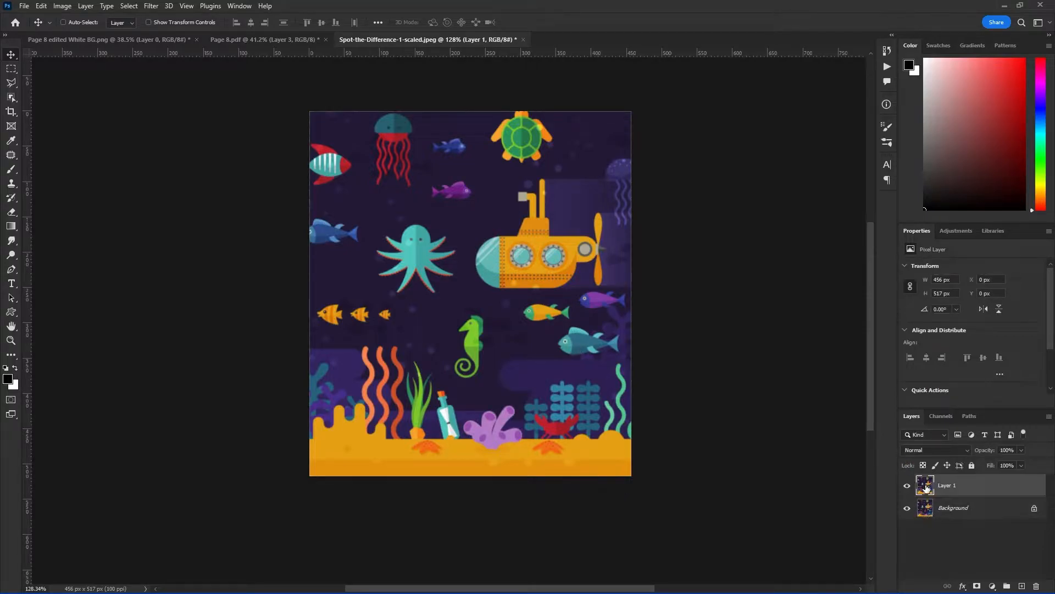
pyautogui.click(936, 449)
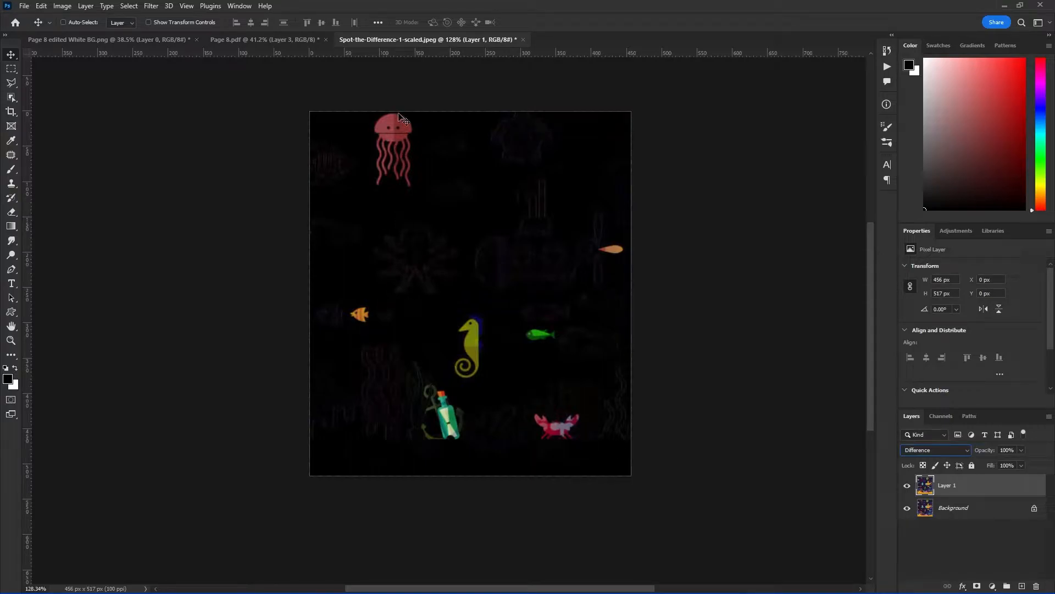
pyautogui.click(595, 39)
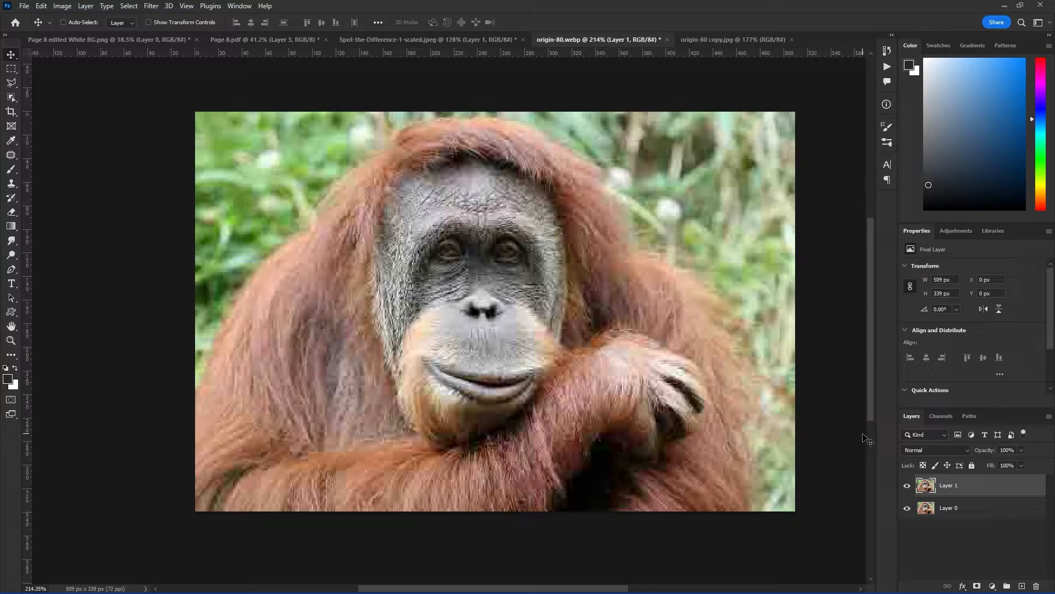
pyautogui.moveTo(473, 252)
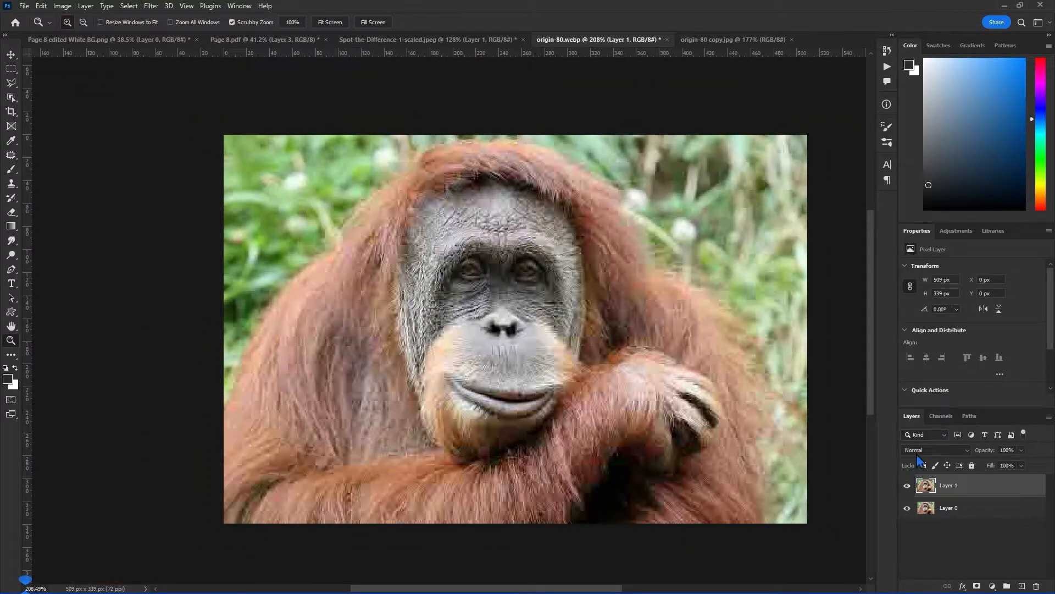
# - Set the orangutan photo's Layer 1 to Difference blending
pyautogui.click(935, 450)
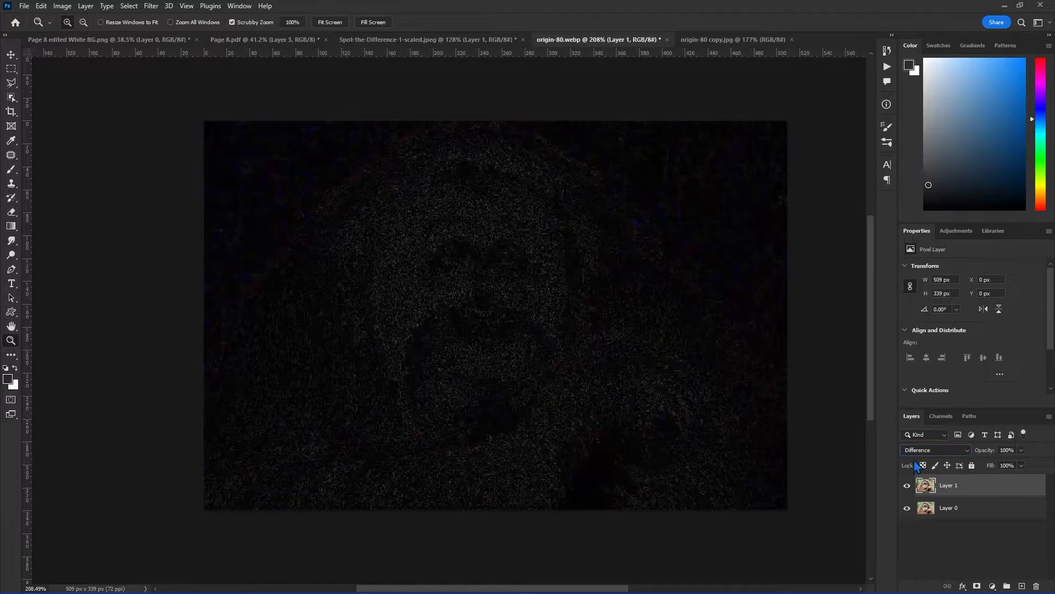